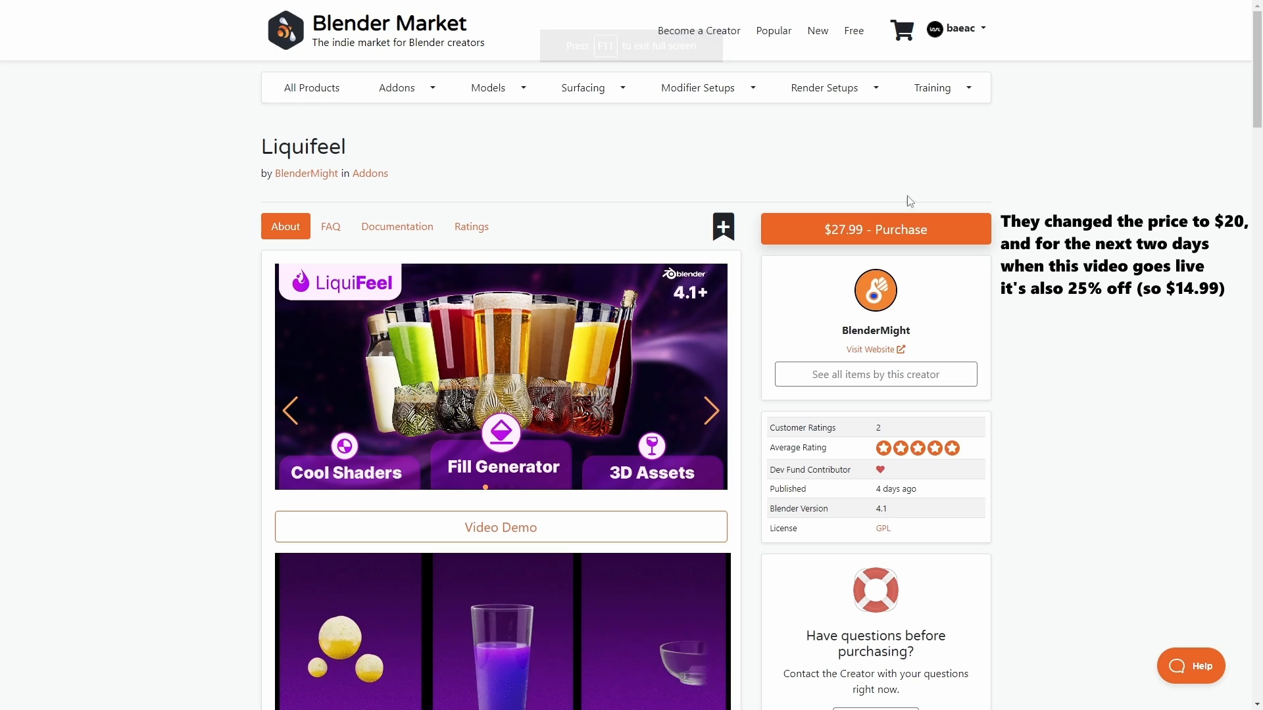
# Add the $27.99 Liquifeel add-on to the Blender Market cart from its product page
pyautogui.scroll(-3)
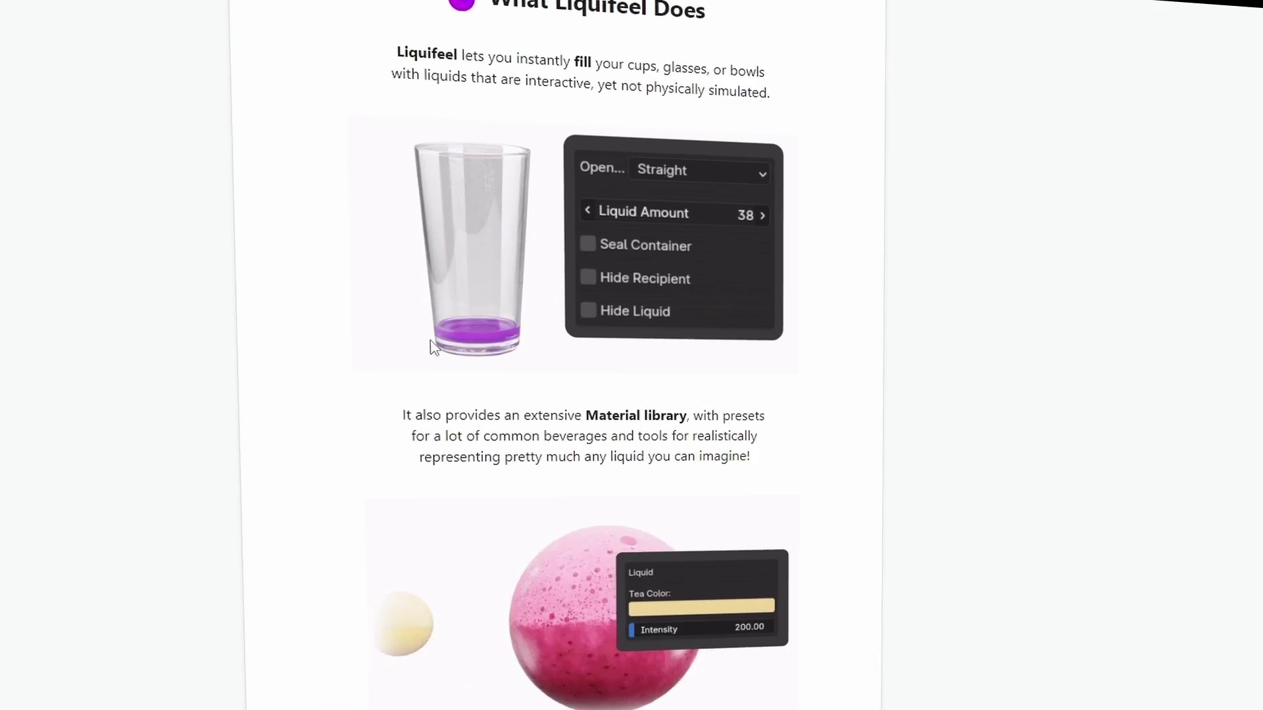
pyautogui.scroll(-3)
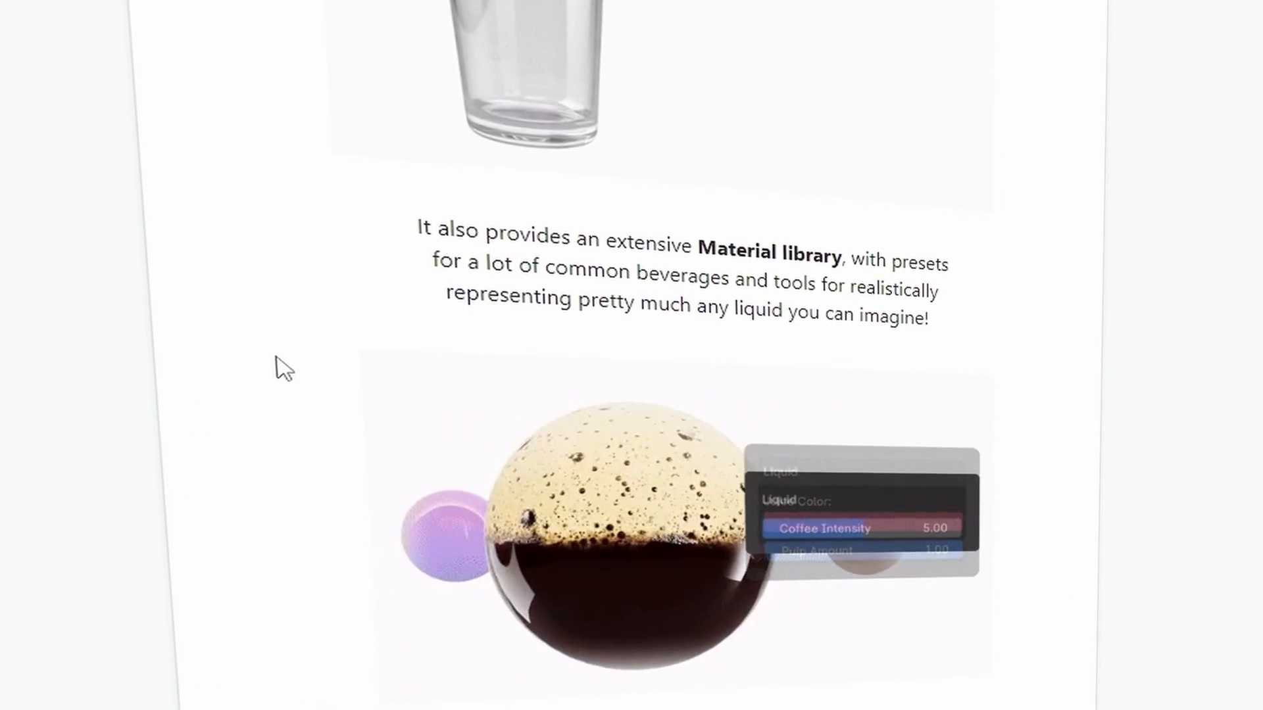
pyautogui.scroll(-3)
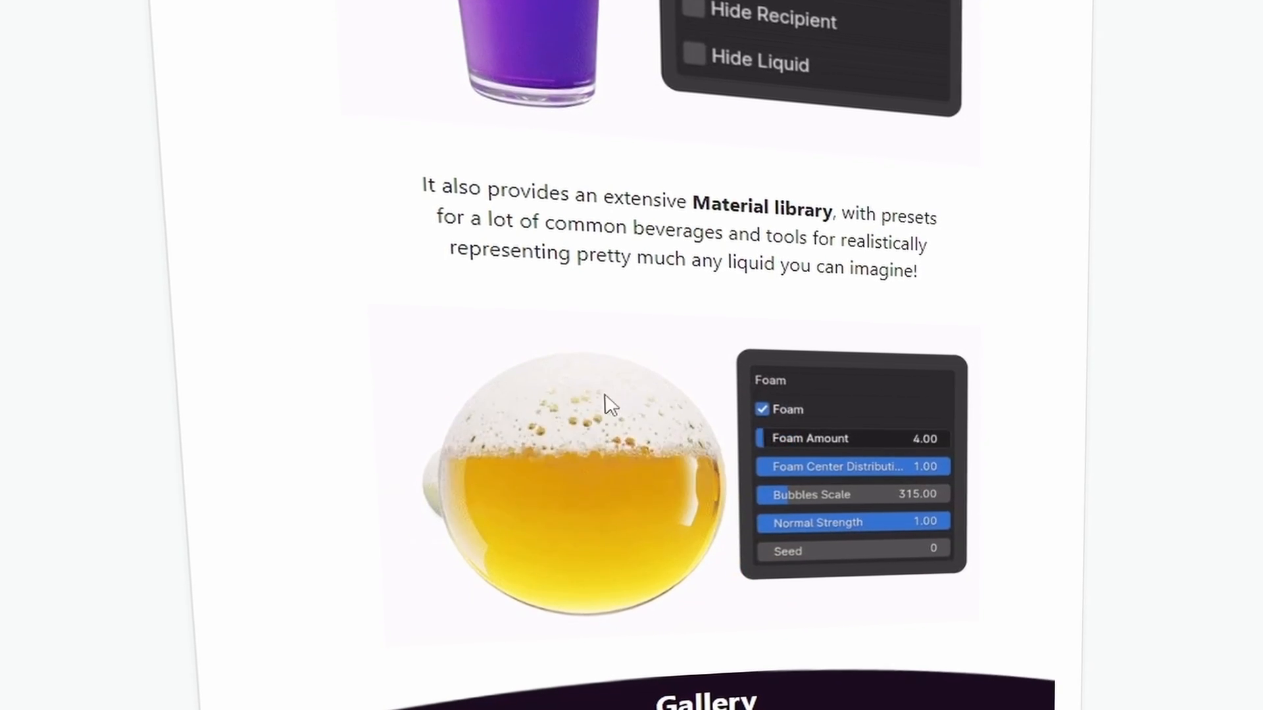
pyautogui.scroll(-3)
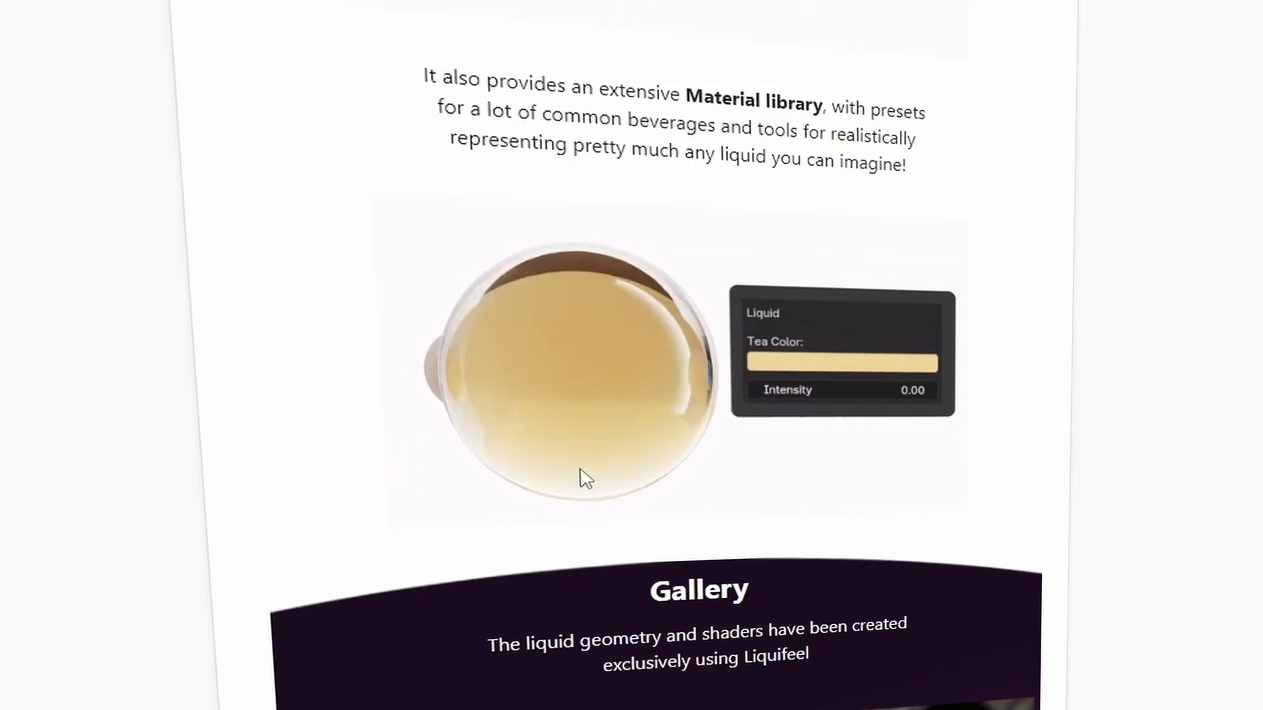
pyautogui.scroll(-3)
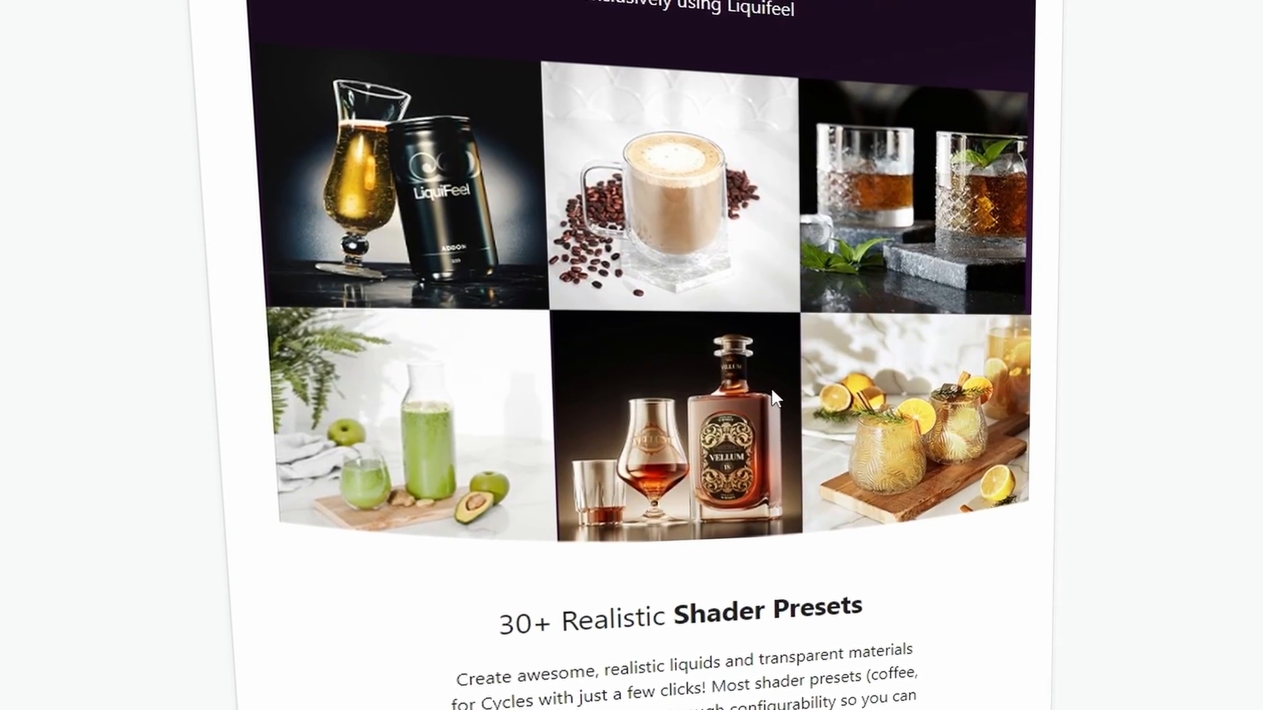
pyautogui.scroll(-3)
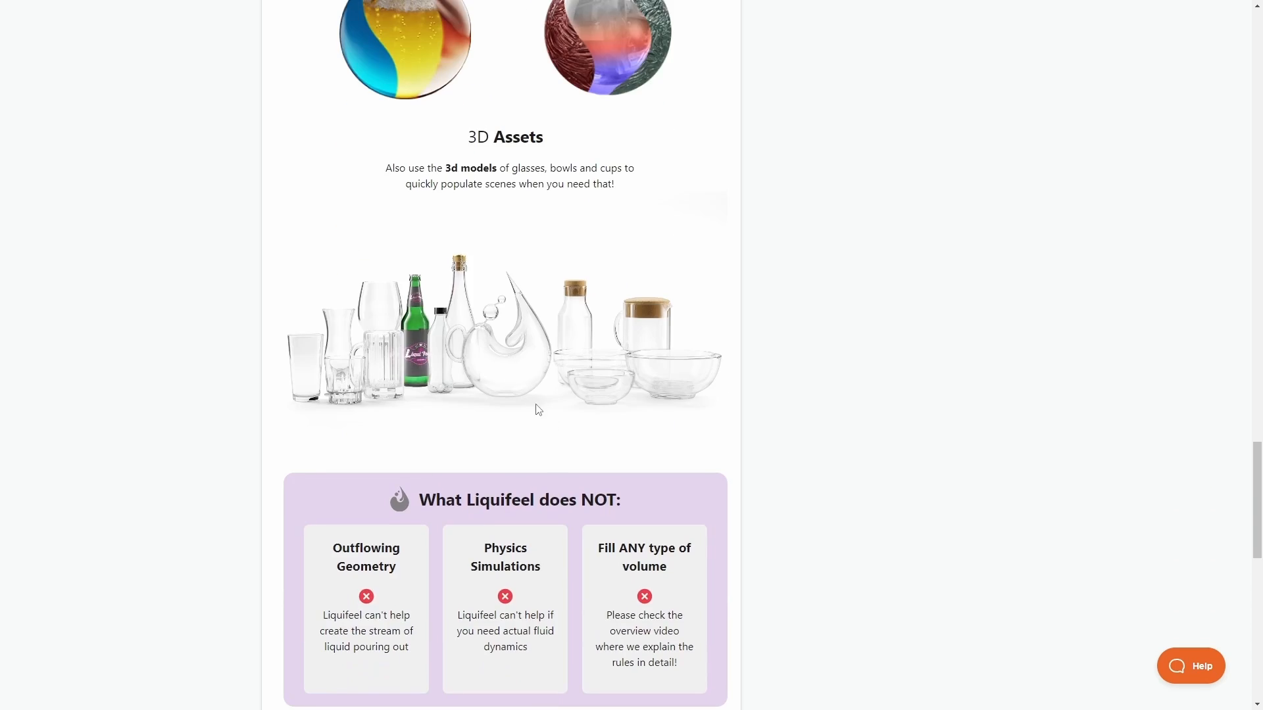
pyautogui.scroll(-3)
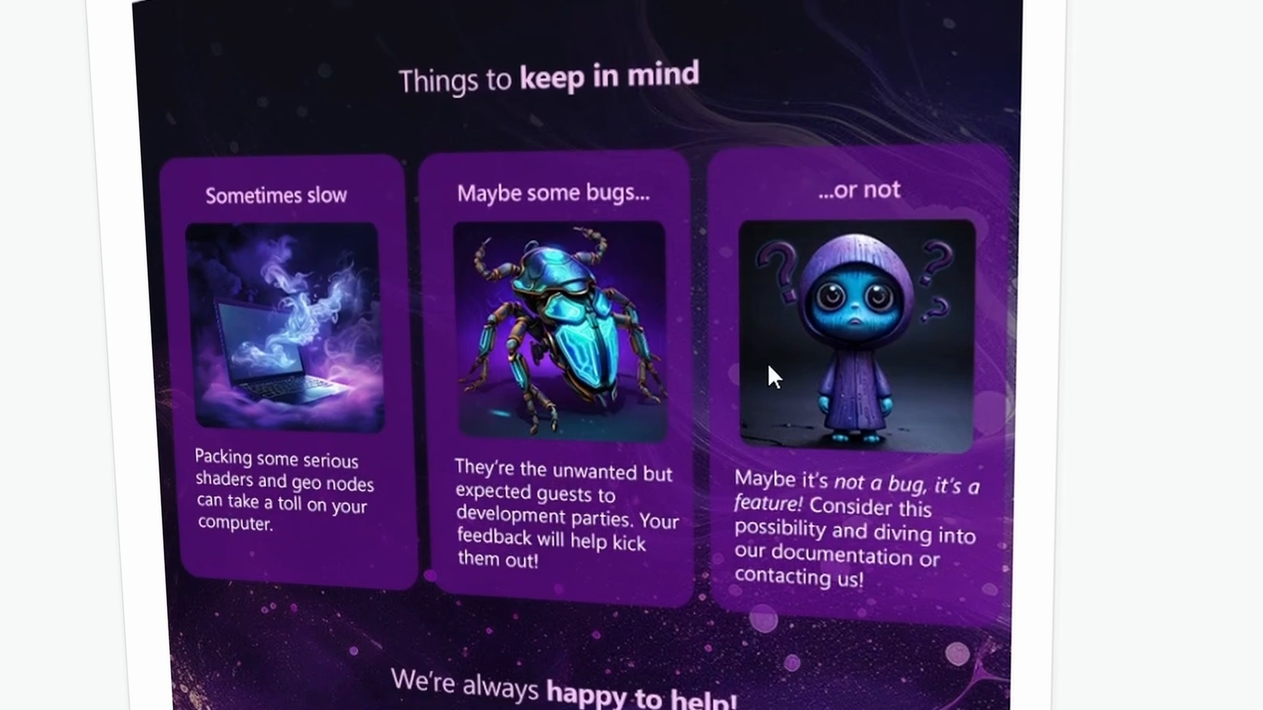
pyautogui.moveTo(937, 388)
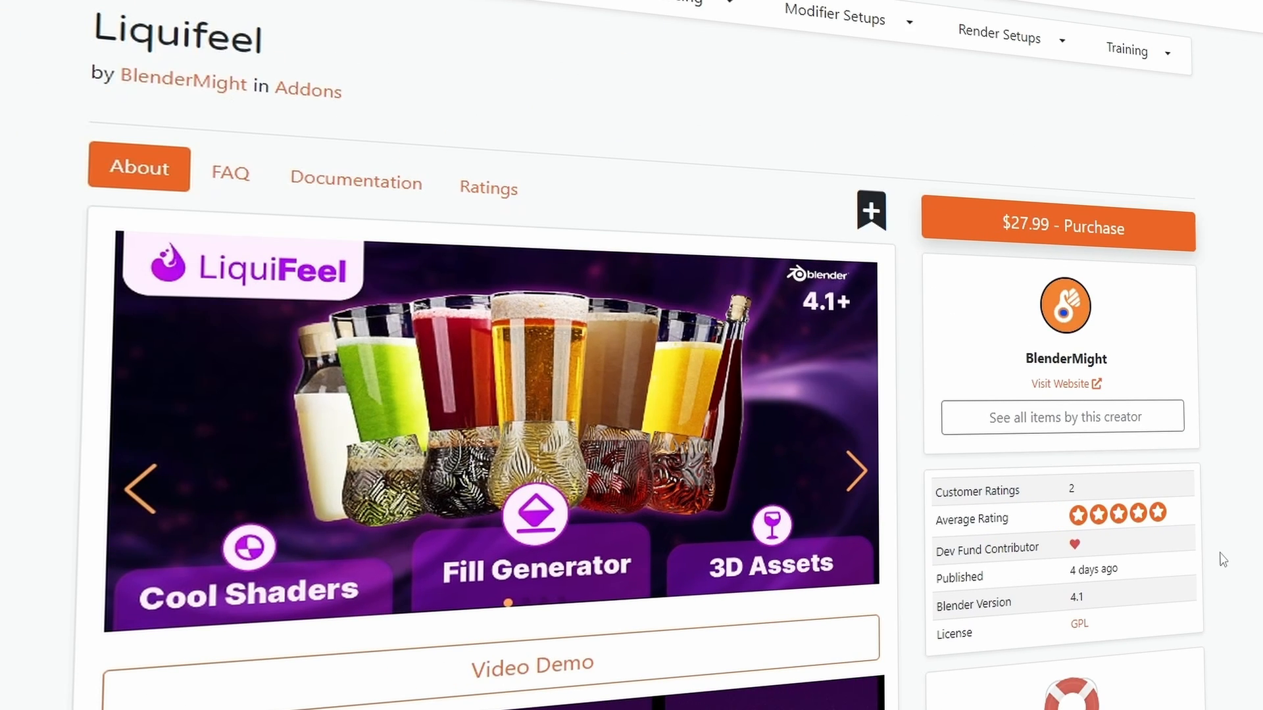
pyautogui.moveTo(1075, 589)
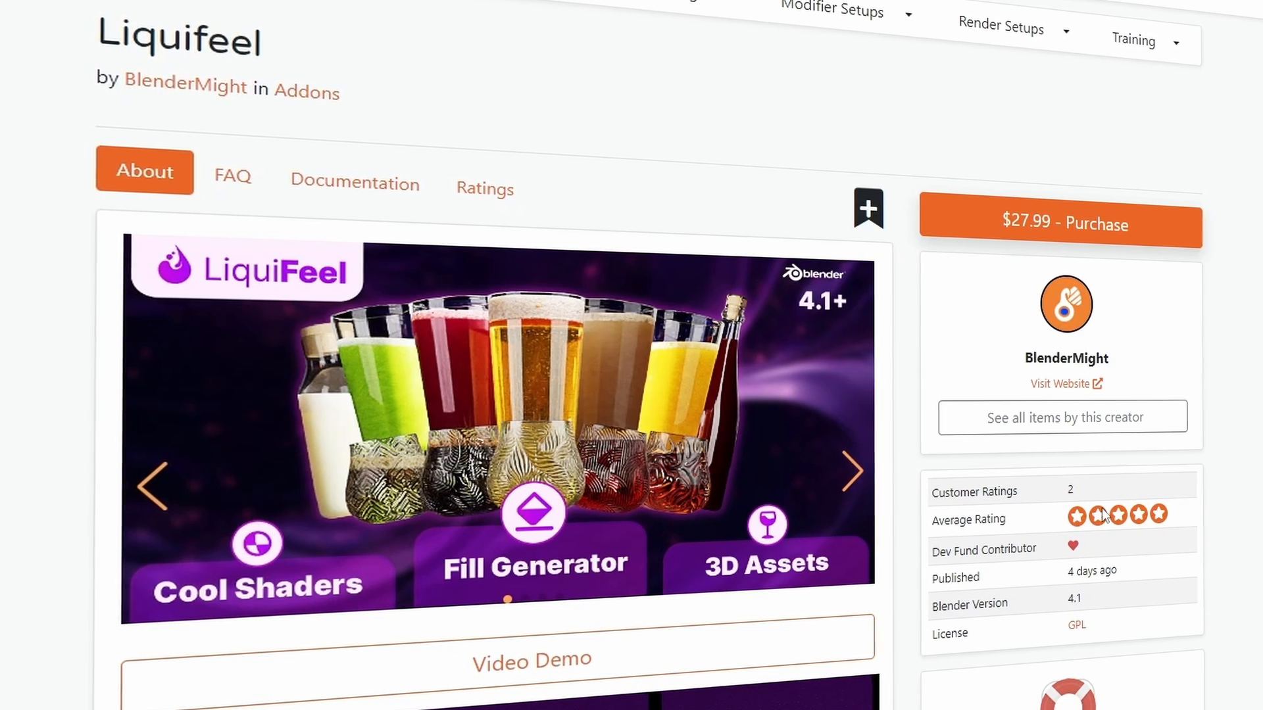
pyautogui.click(1062, 222)
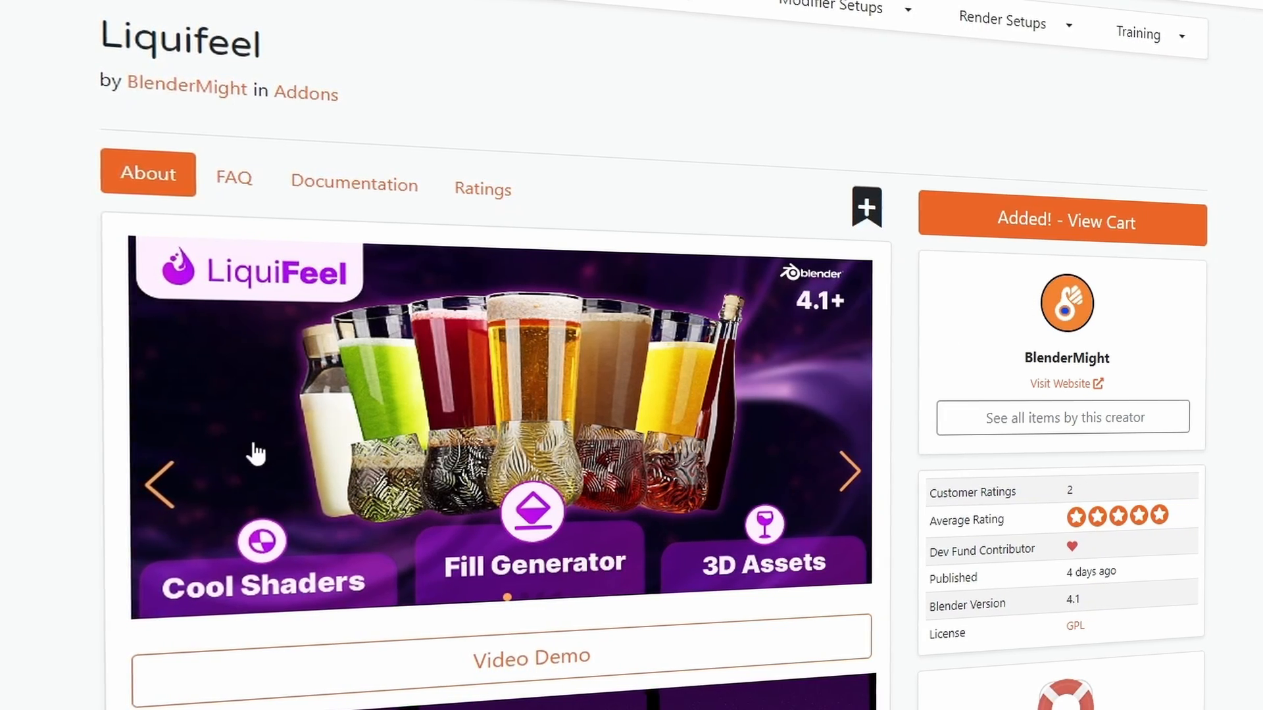
pyautogui.click(1064, 222)
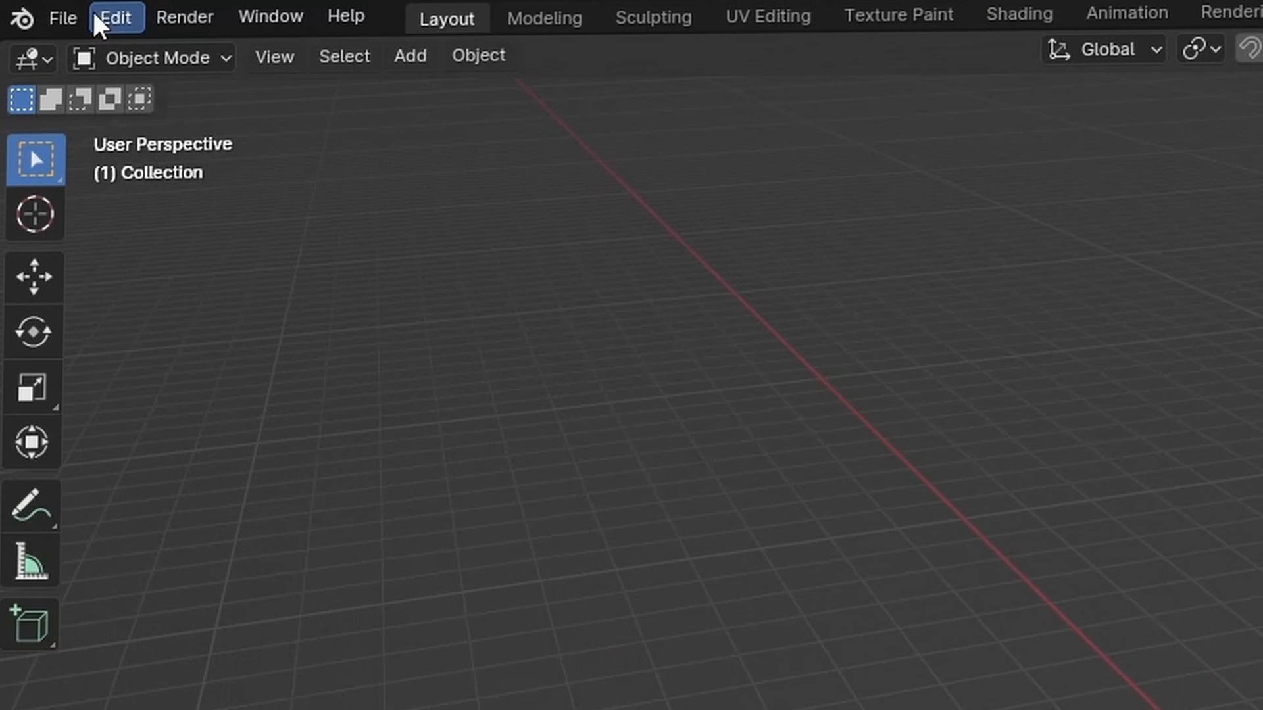
# Search the Preferences add-on list for 'Liquifeel'
pyautogui.click(115, 16)
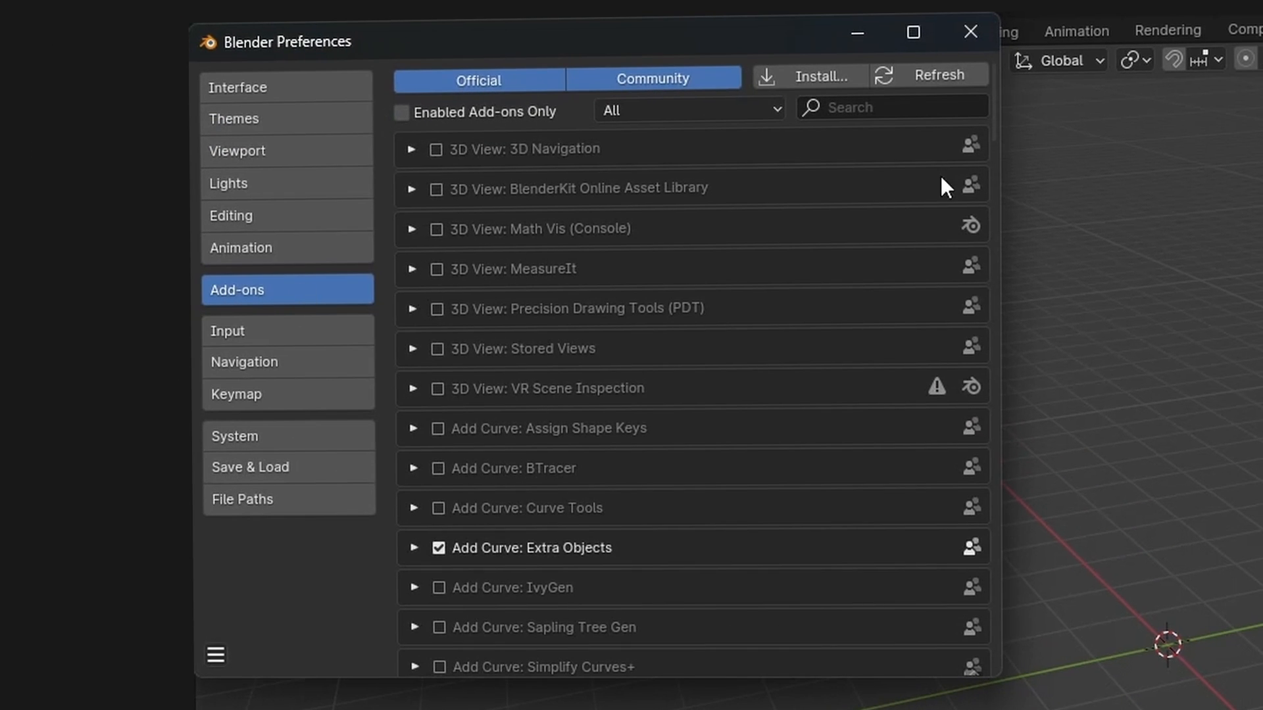
pyautogui.moveTo(806, 447)
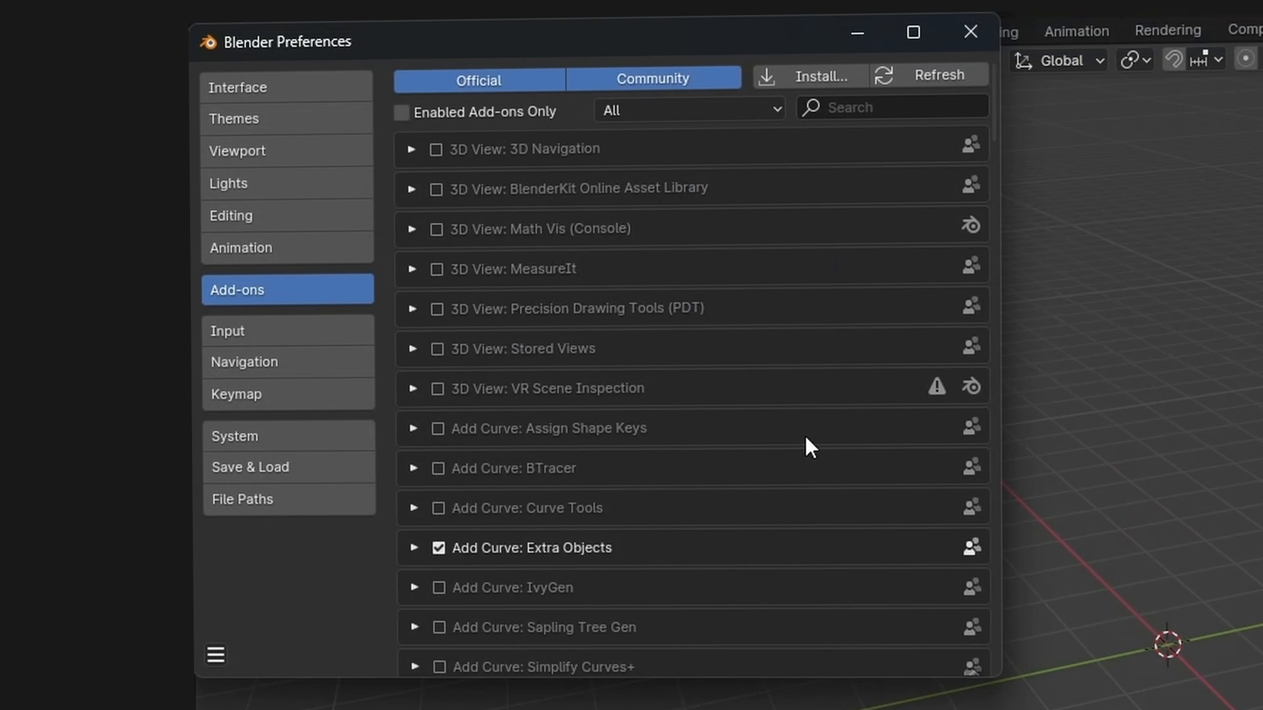
pyautogui.write('Liquifeel')
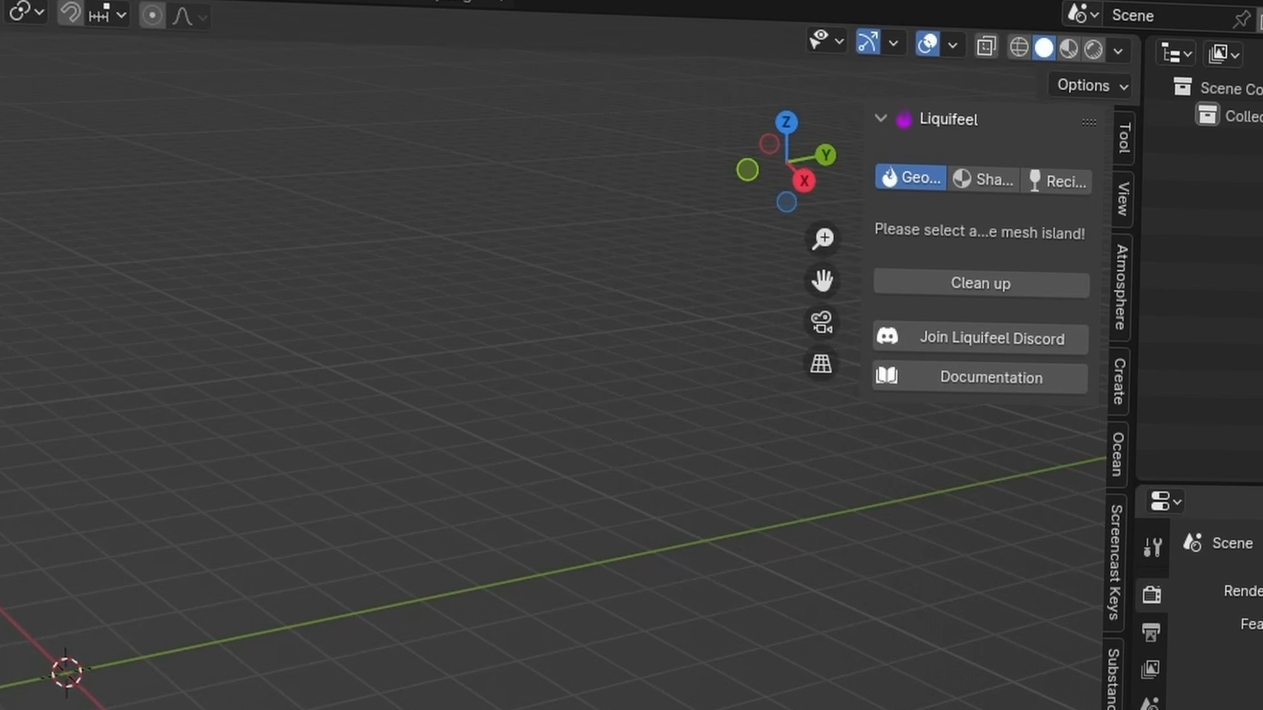
pyautogui.moveTo(913, 135)
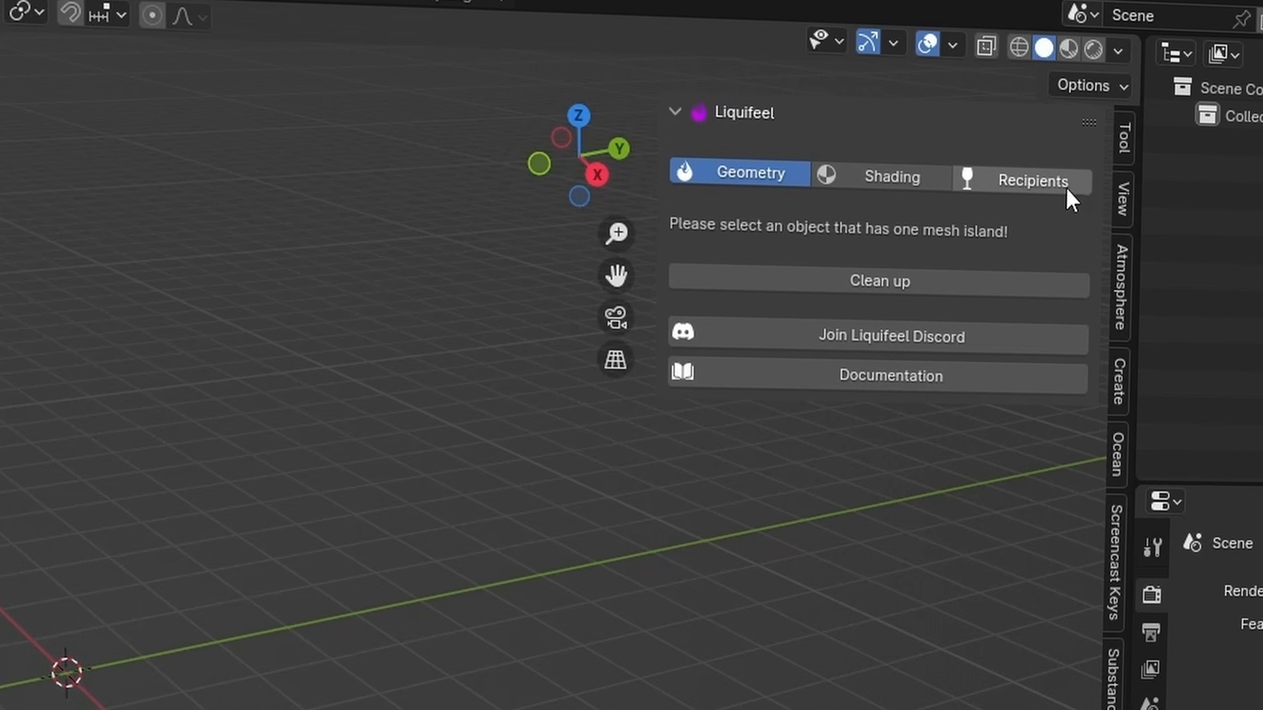
pyautogui.moveTo(880, 257)
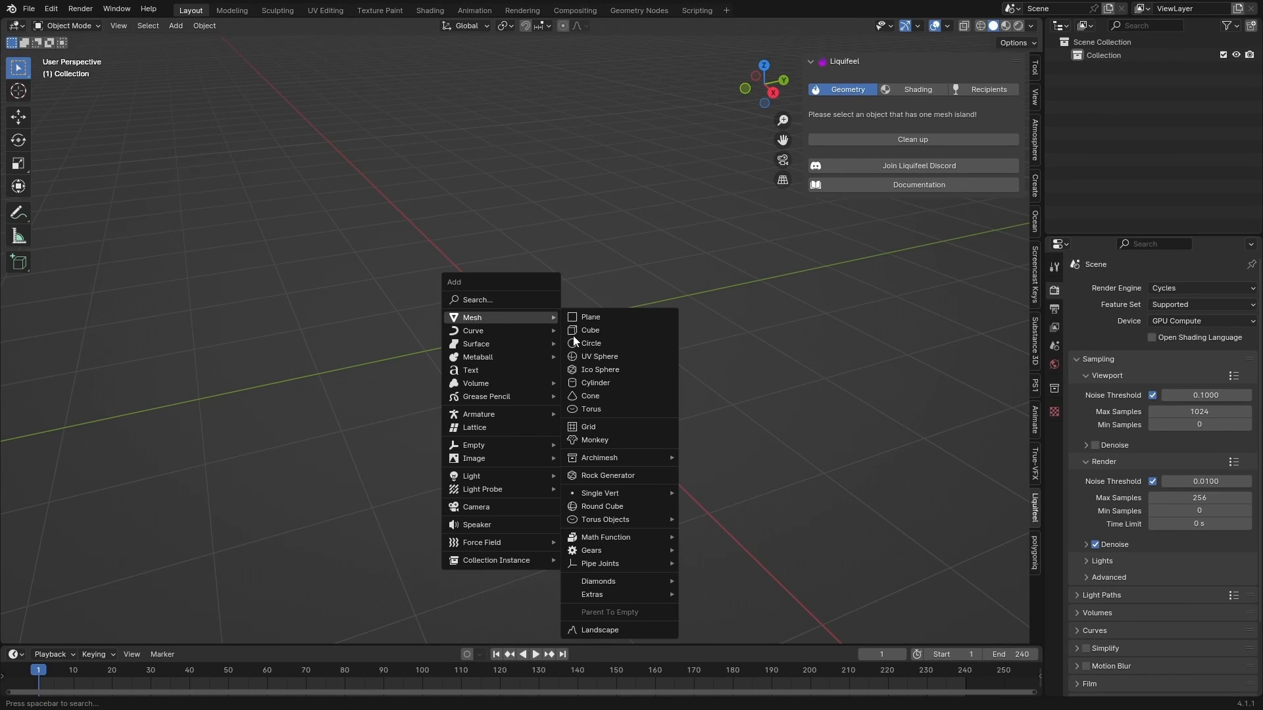
# Add the tumbler cup to the scene and give its material a Glass BSDF surface shader
pyautogui.click(590, 330)
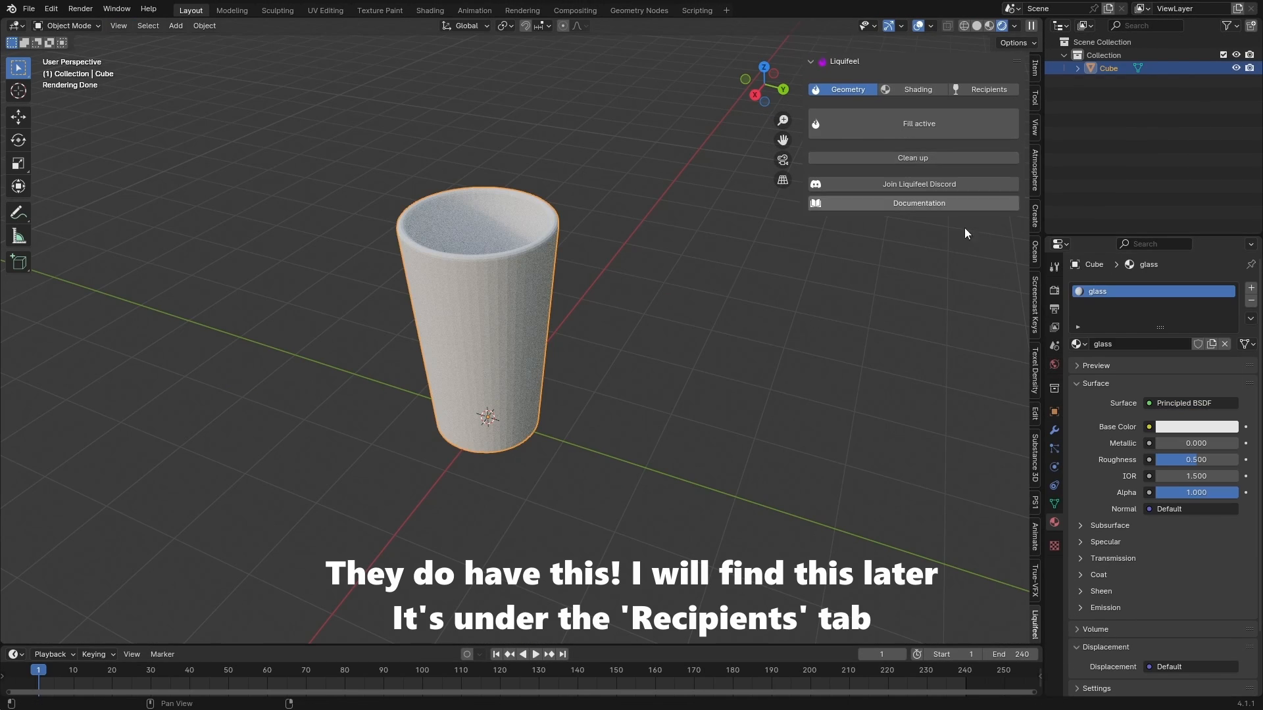
pyautogui.click(1189, 403)
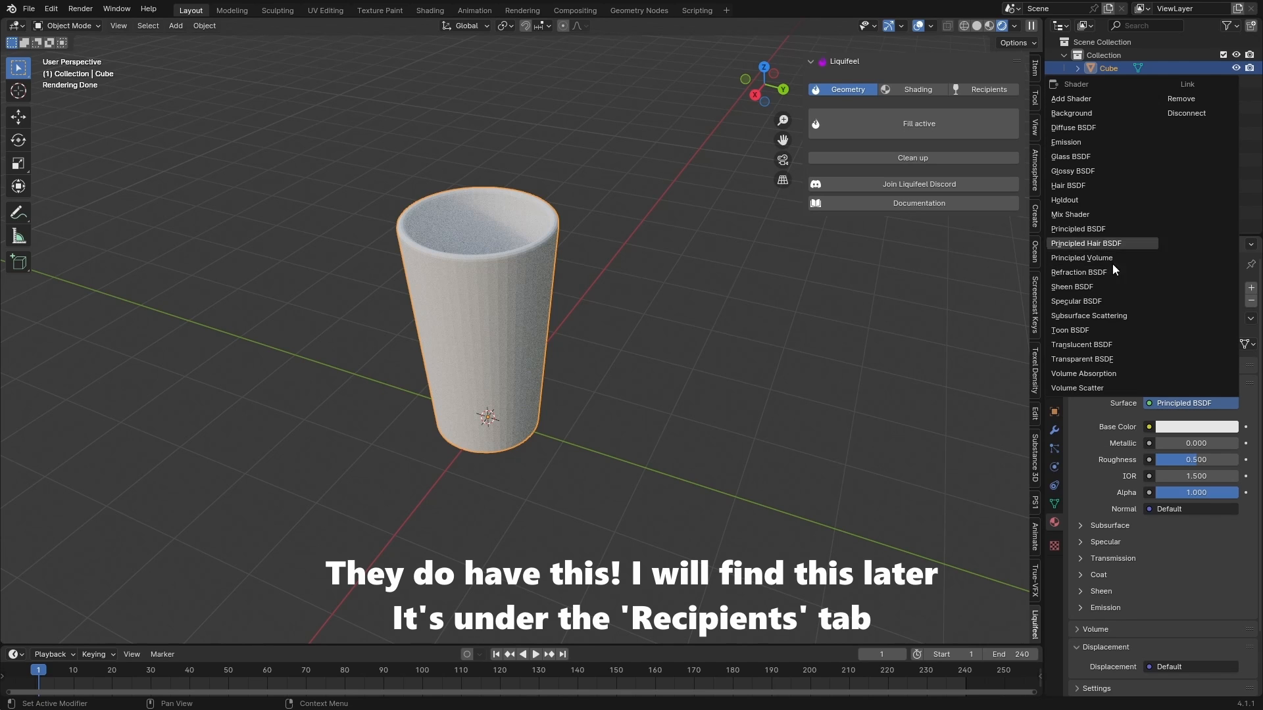
pyautogui.click(1070, 156)
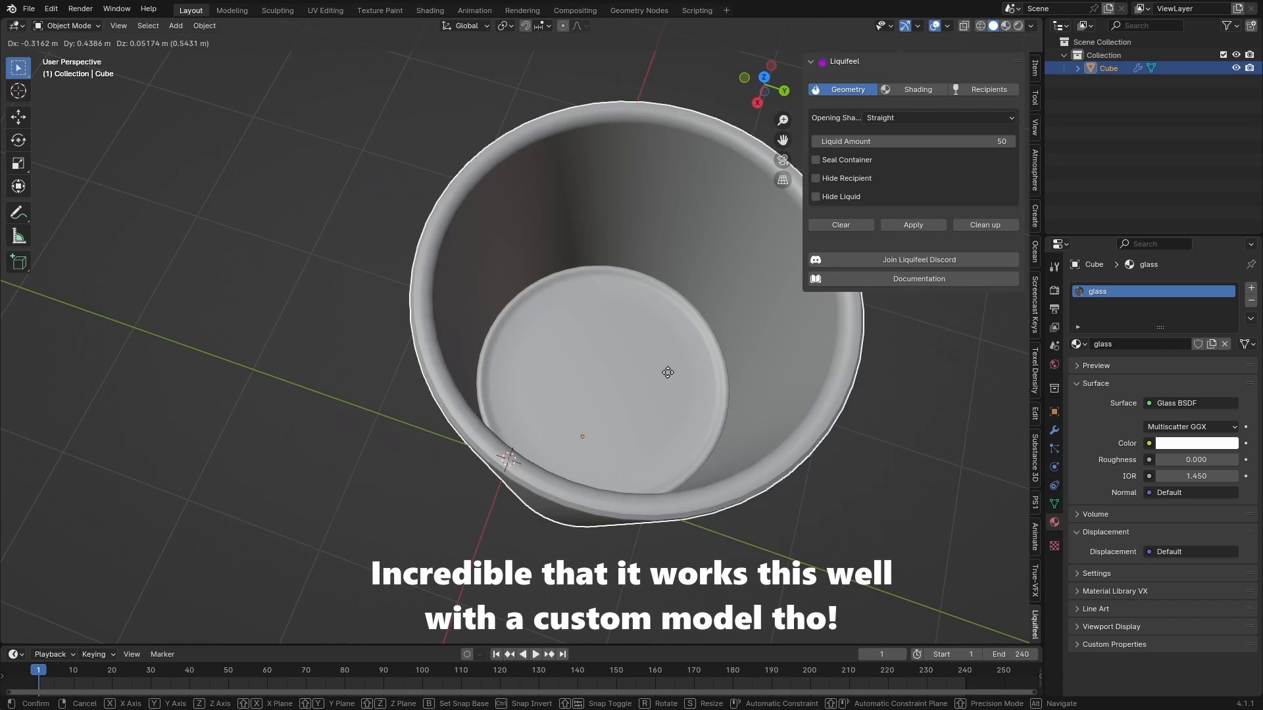
# Fill the glass to a Liquid Amount of 79 and toggle Hide Recipient and Hide Liquid to inspect
pyautogui.press('Tab')
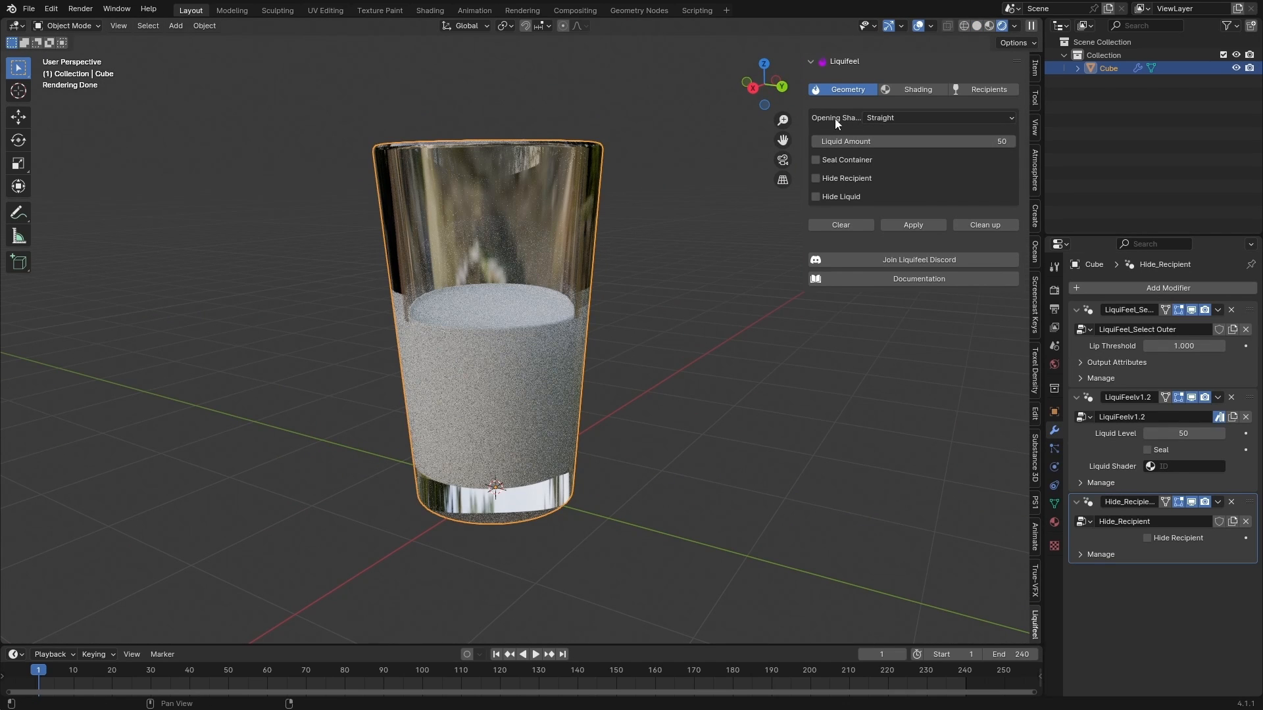
pyautogui.click(916, 118)
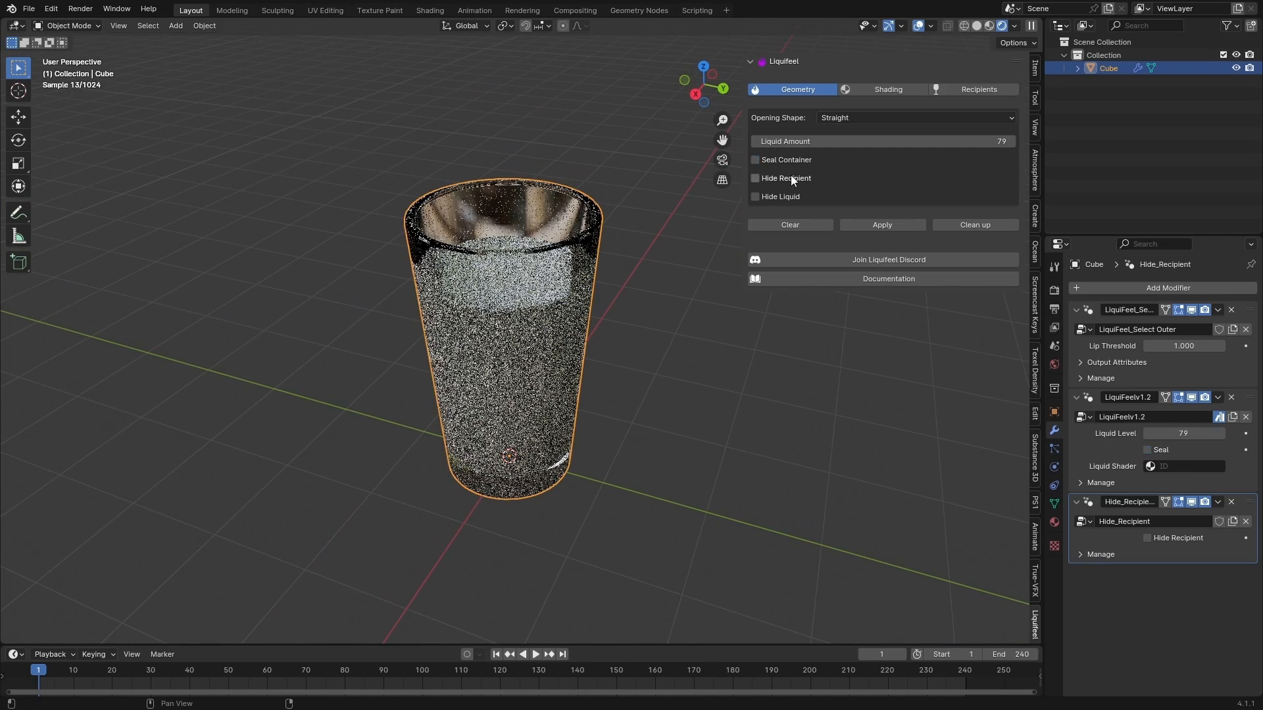
pyautogui.click(755, 197)
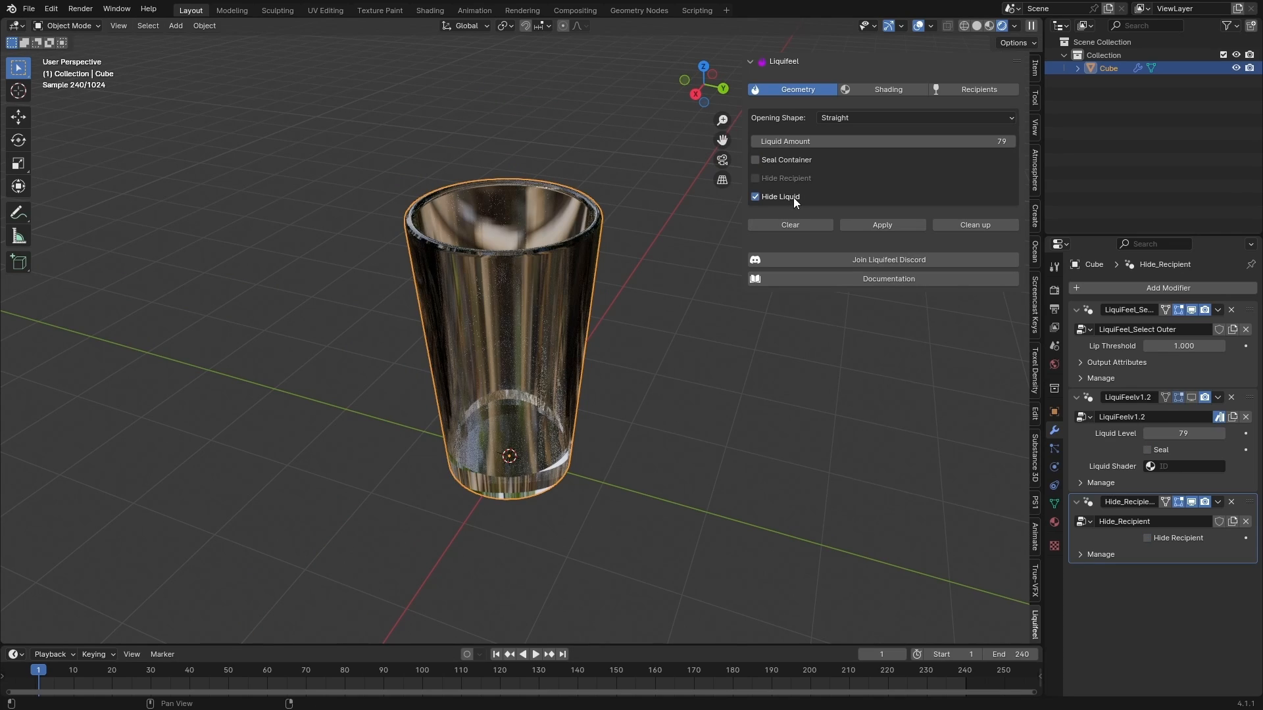
pyautogui.click(882, 224)
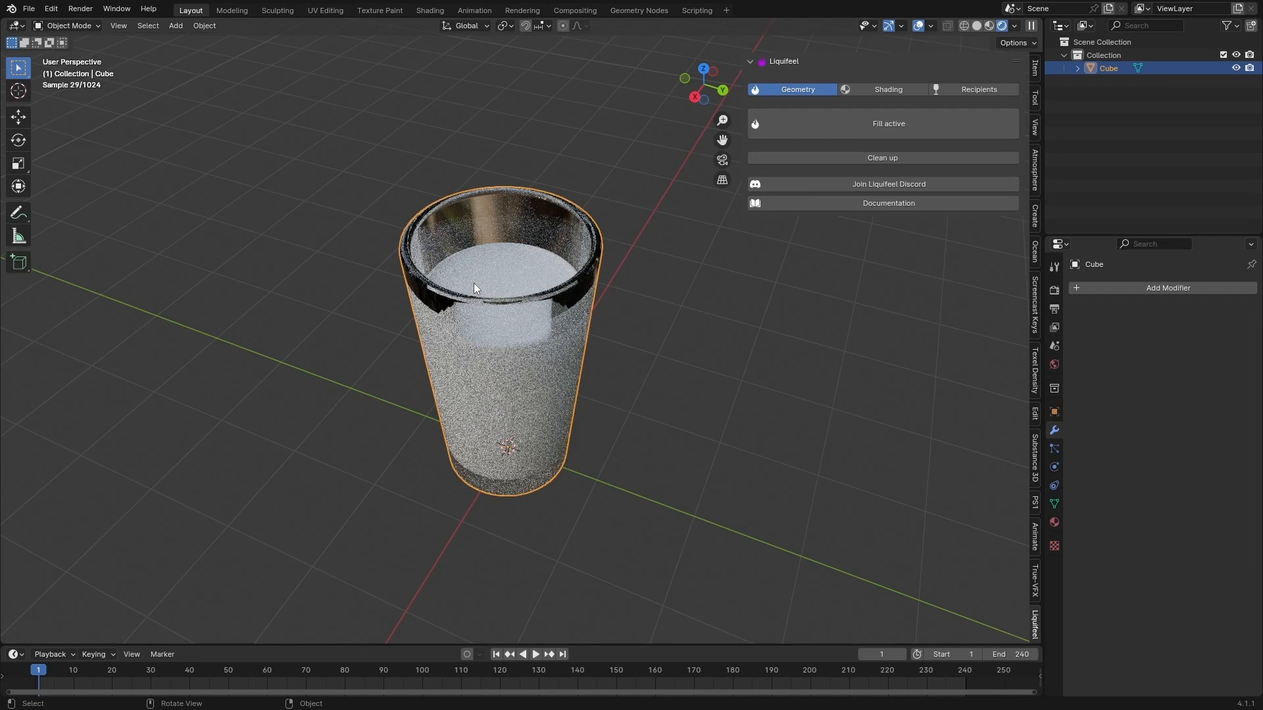
pyautogui.press('Tab')
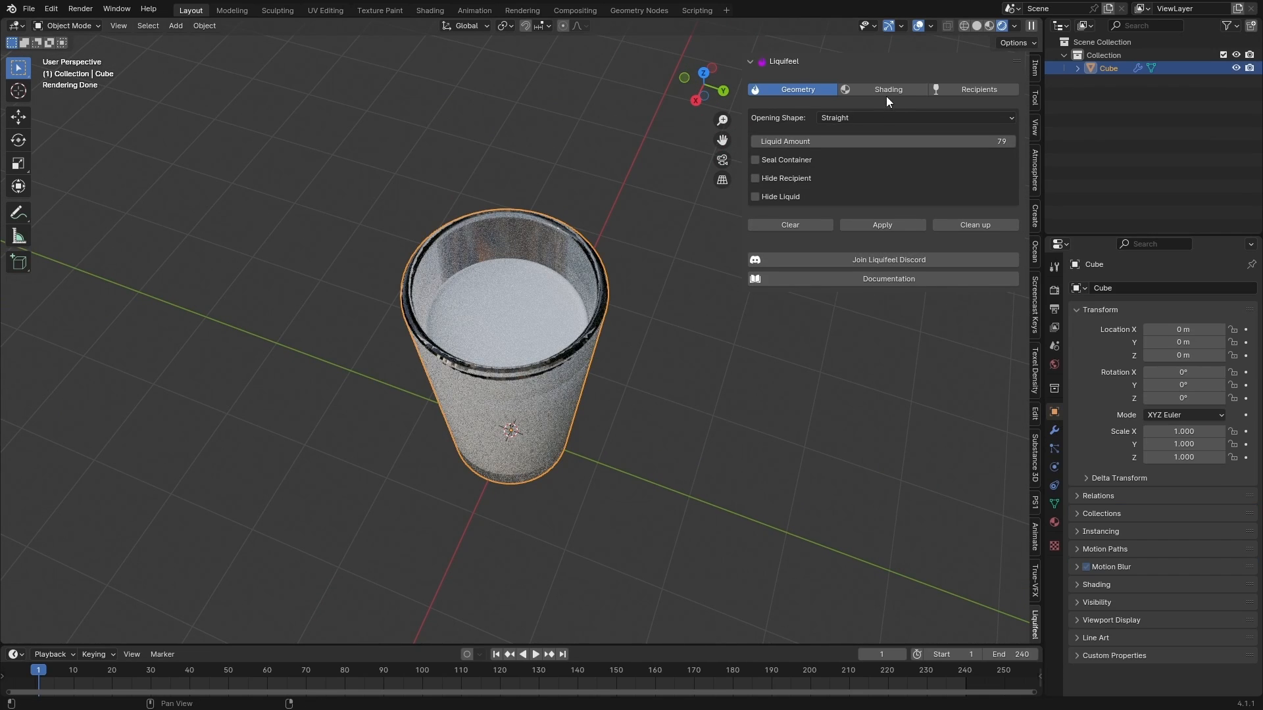
# Shade the liquid with the Red Fruit Smoothie material from the Liquids library
pyautogui.click(887, 89)
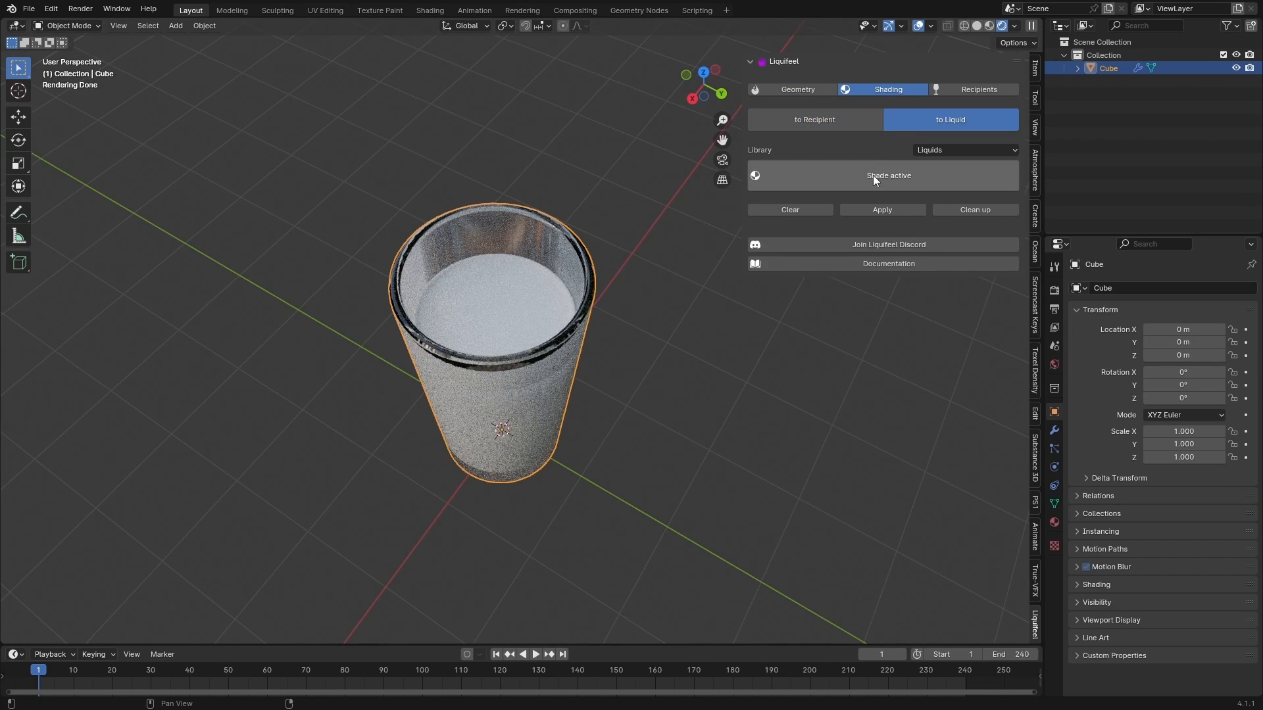
pyautogui.click(965, 150)
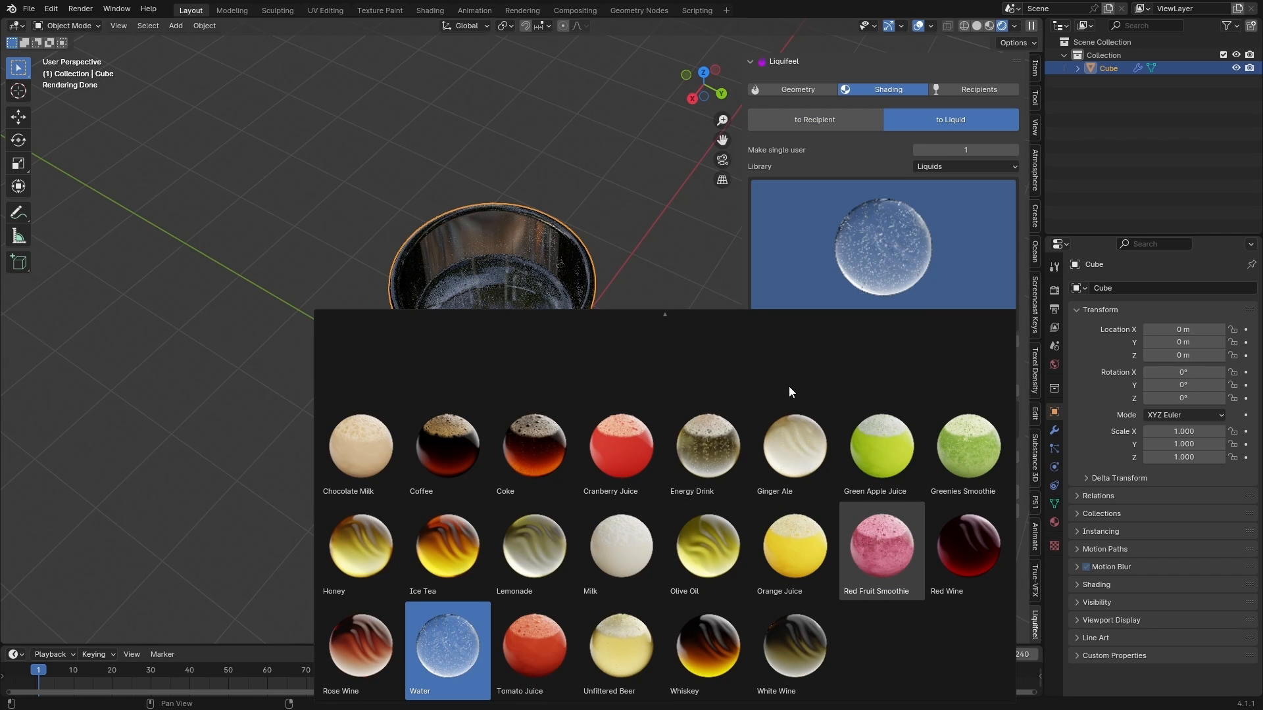
pyautogui.click(882, 546)
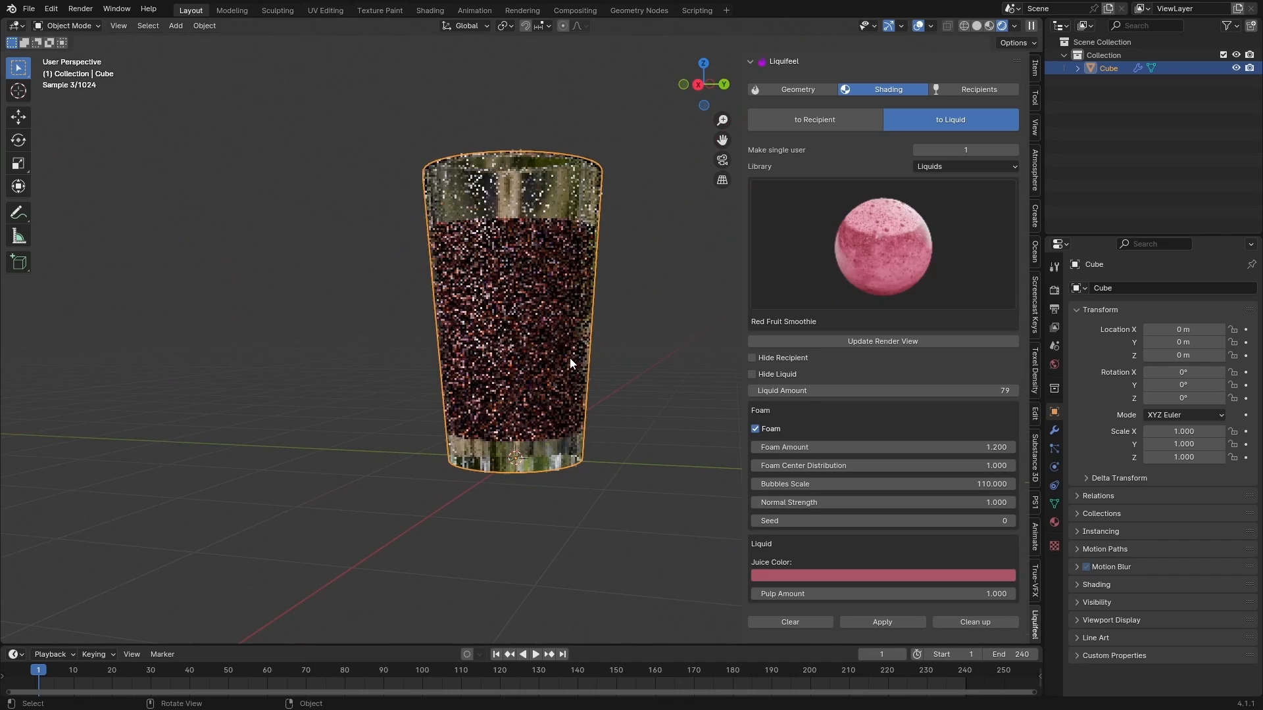
pyautogui.moveTo(569, 363); pyautogui.dragTo(560, 487)
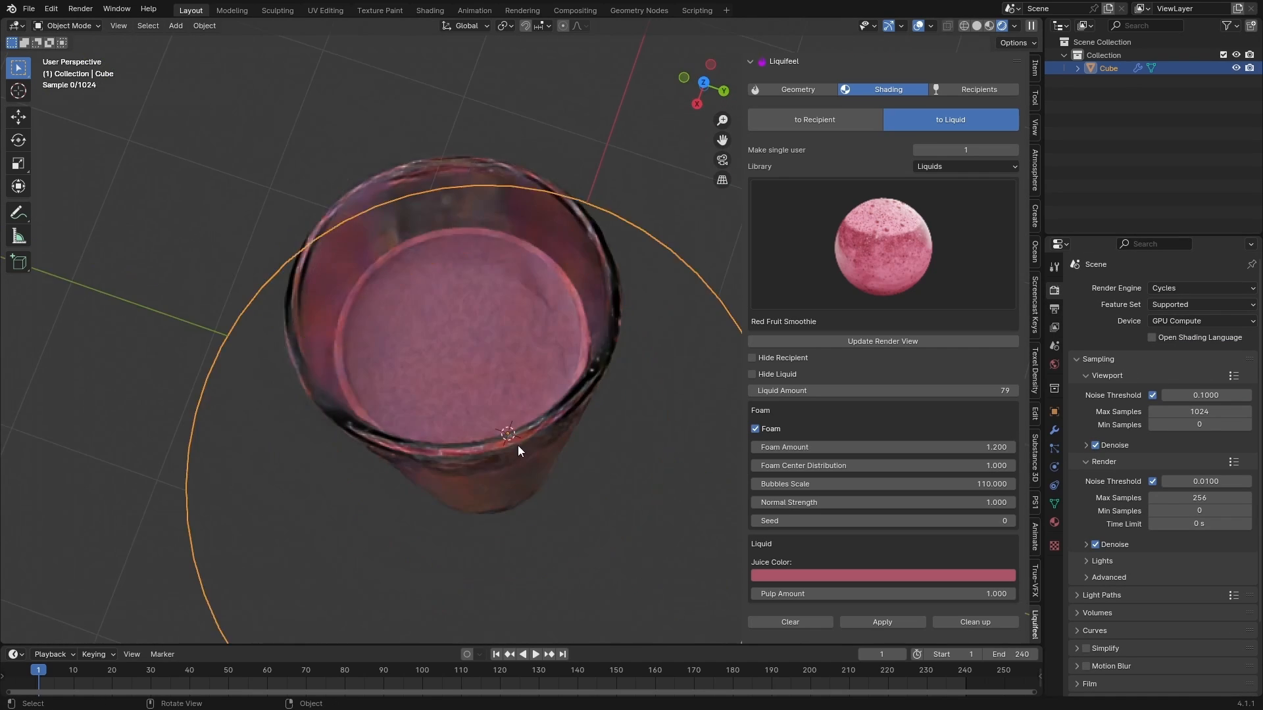
pyautogui.click(753, 357)
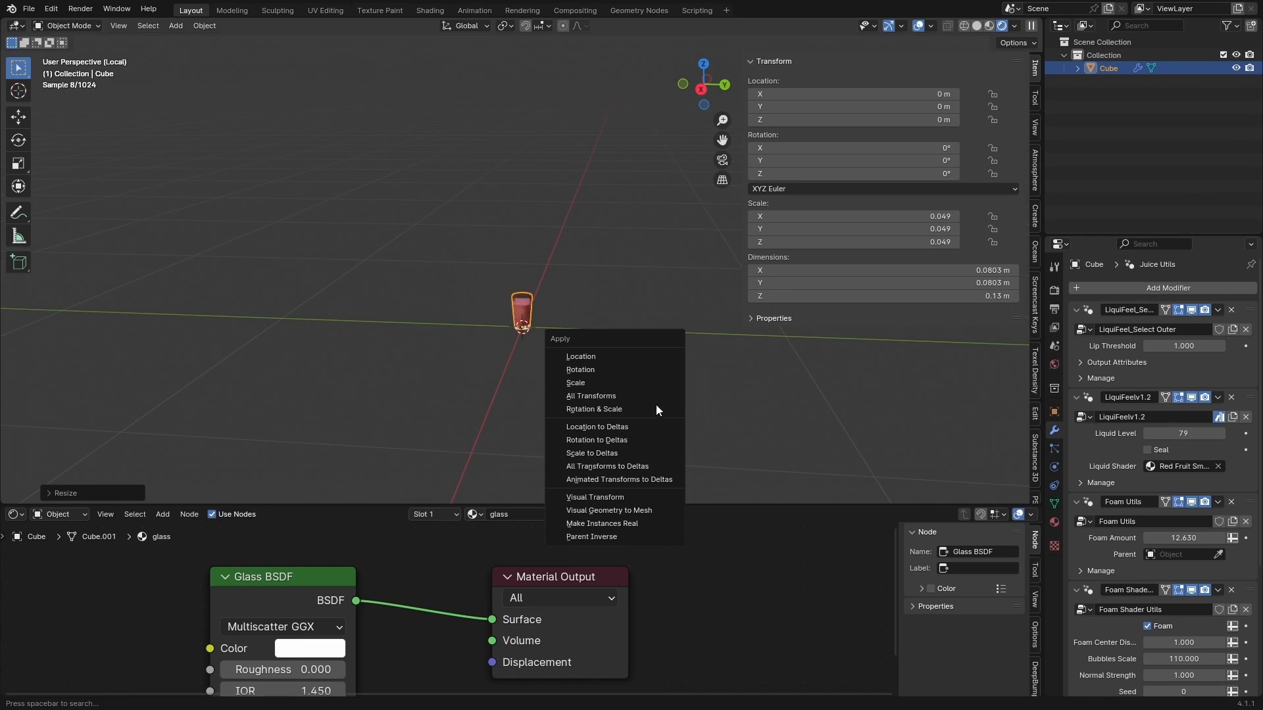
# Apply the glass's scale and lower the smoothie's Foam Amount to about 2.369
pyautogui.click(575, 383)
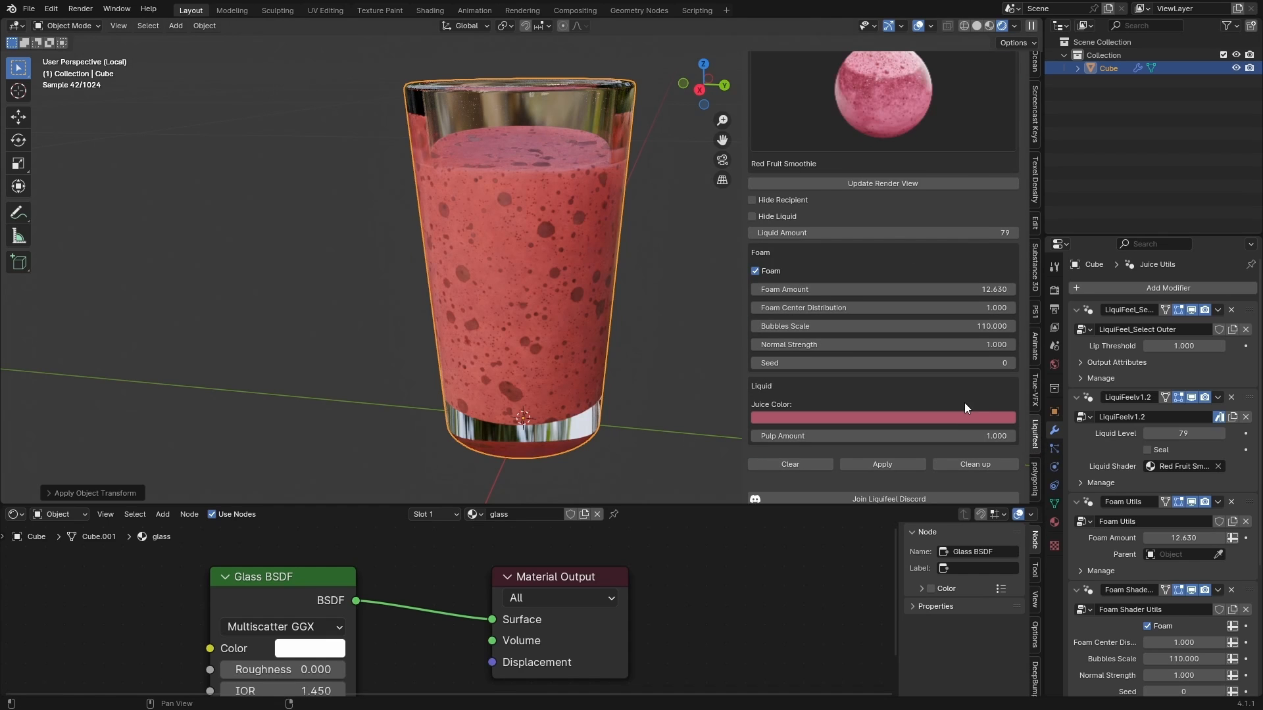
pyautogui.click(882, 289)
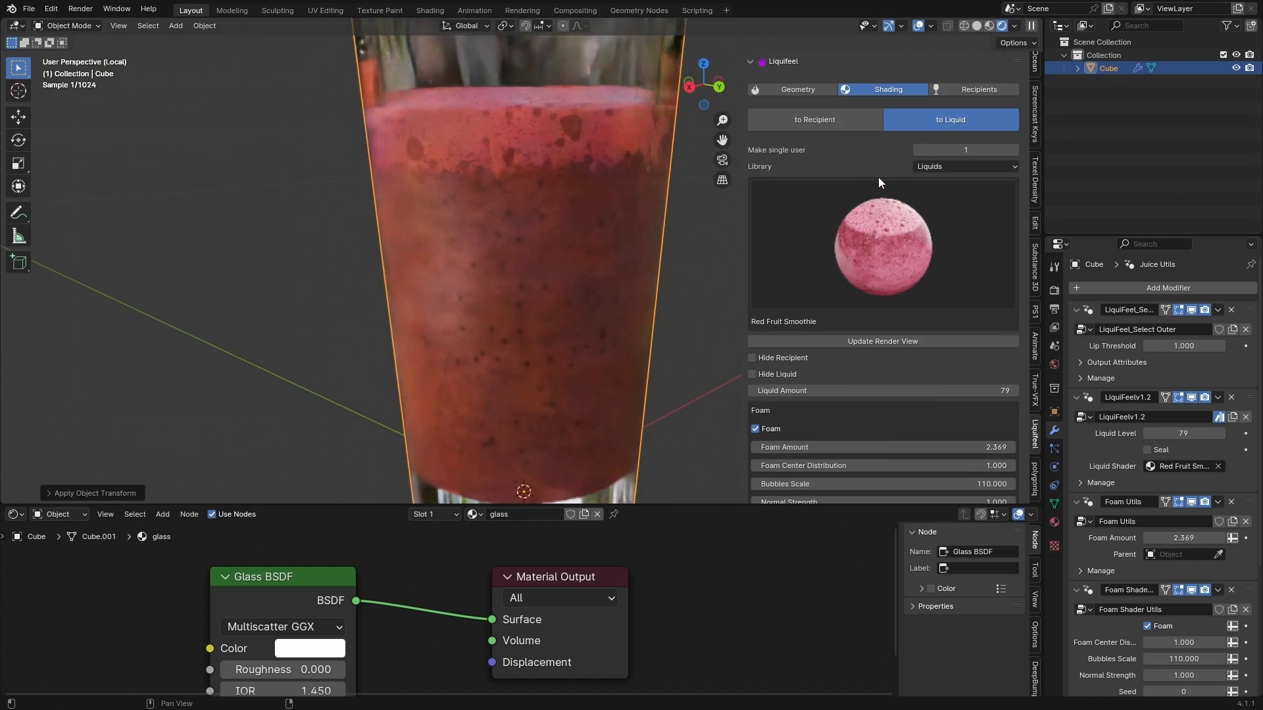
pyautogui.click(814, 120)
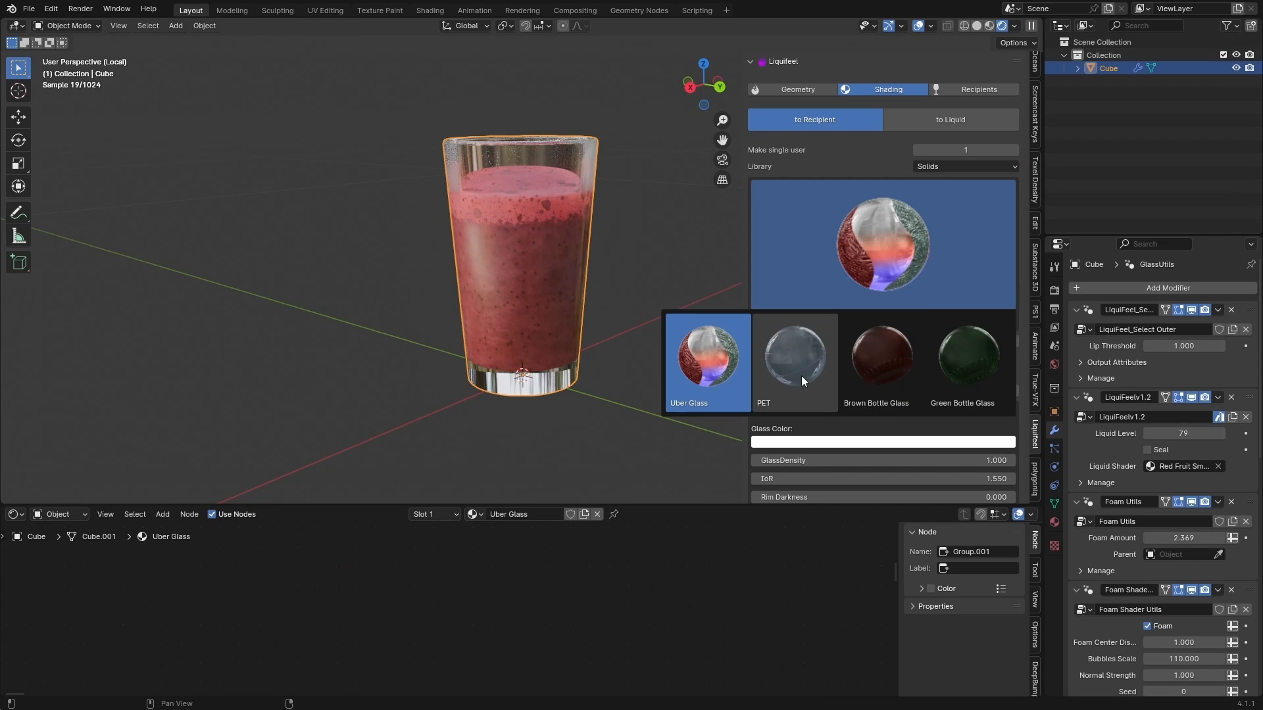
# Try PET and Green Bottle Glass on the glass, then return it to Uber Glass
pyautogui.click(794, 356)
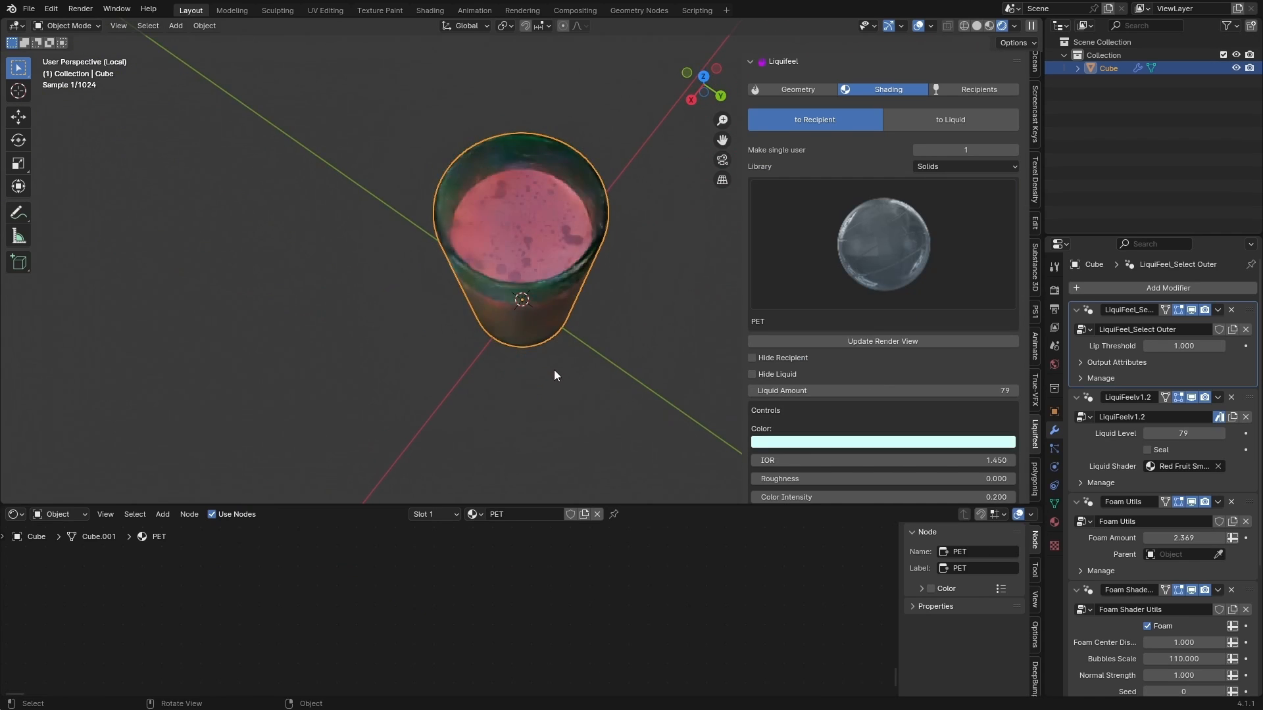
pyautogui.click(882, 243)
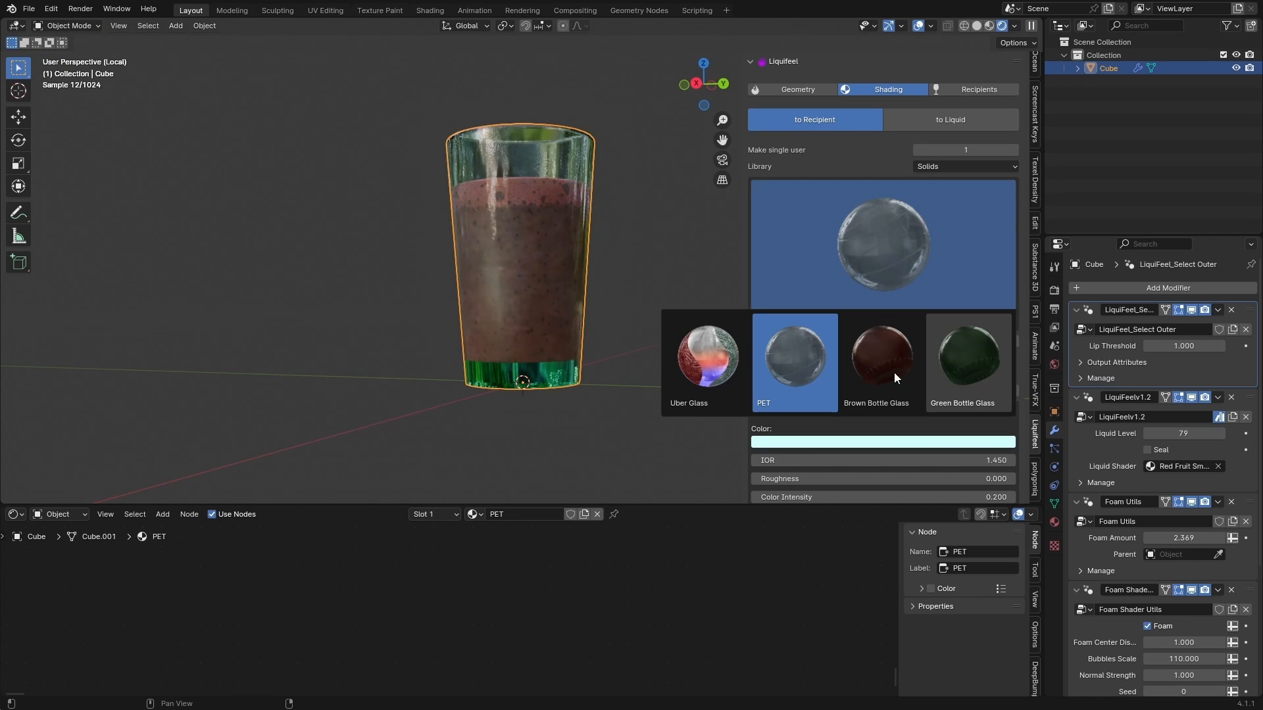
pyautogui.click(968, 355)
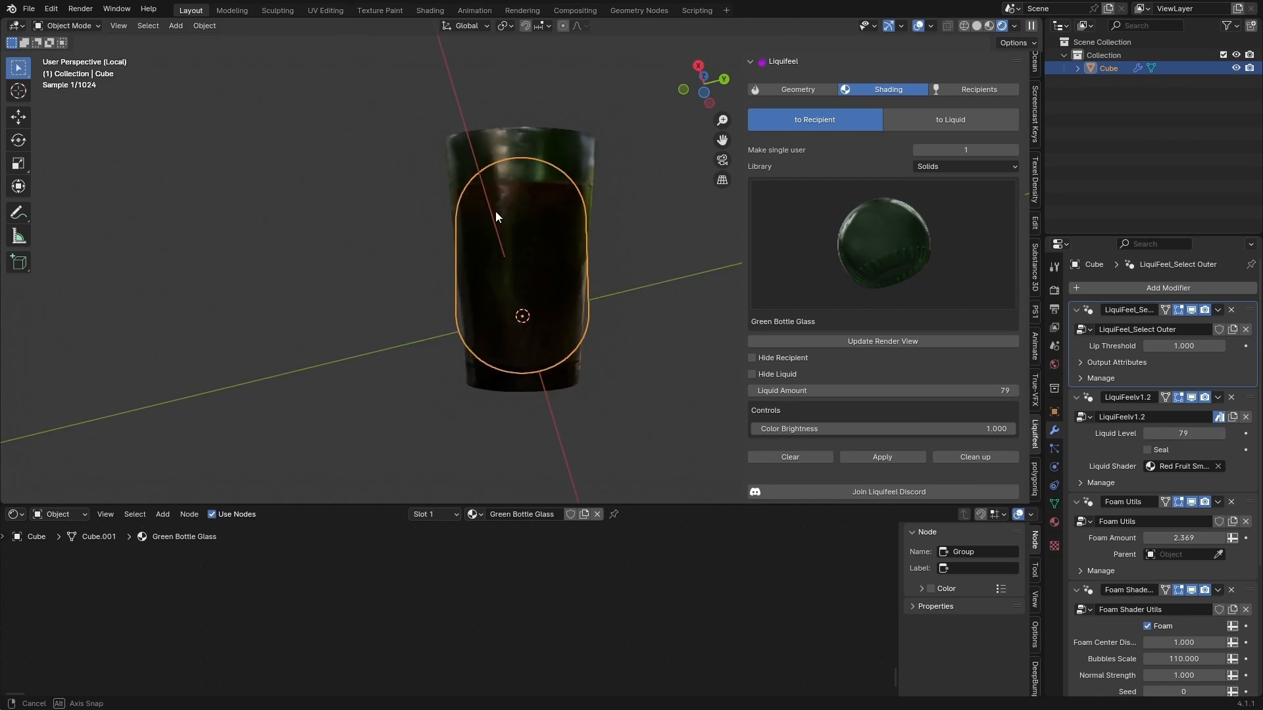
pyautogui.click(882, 244)
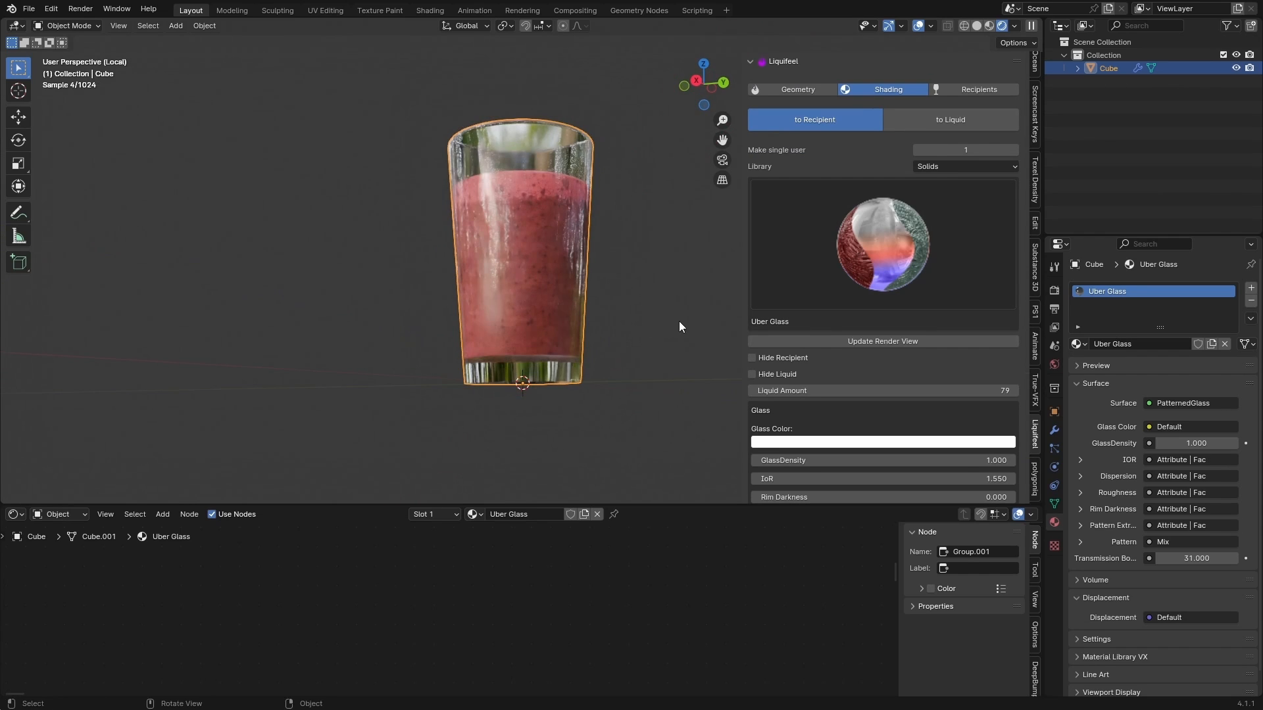
# Replace the smoothie with carbonated, foamy Beer filled to the brim
pyautogui.click(951, 120)
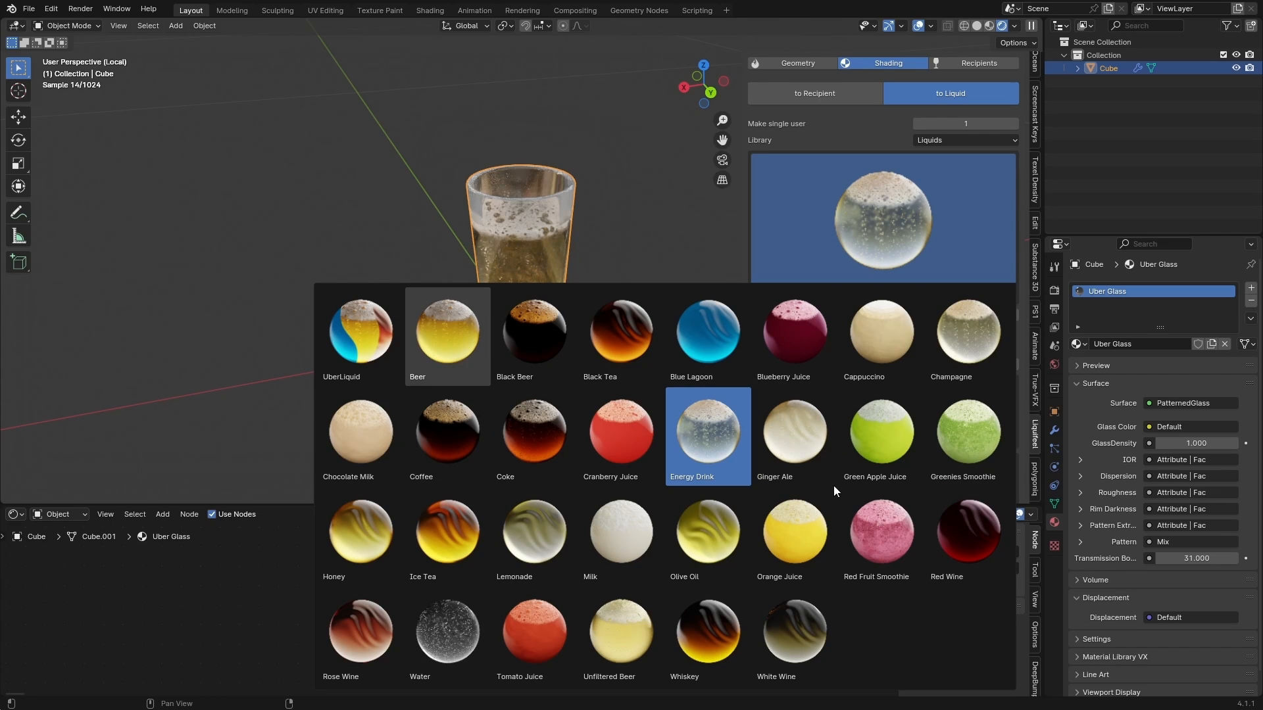
pyautogui.click(447, 333)
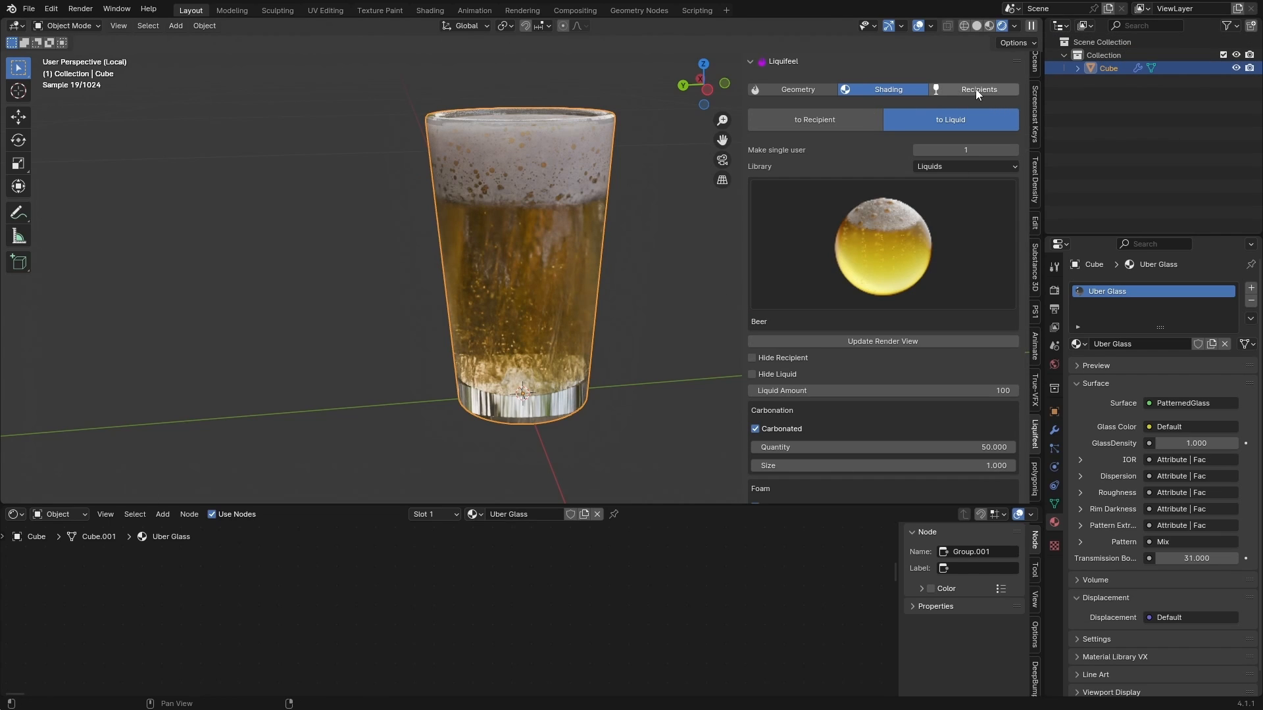
# Add the Bordeaux Wine Glass from the Recipients catalogue beside the beer glass
pyautogui.click(979, 89)
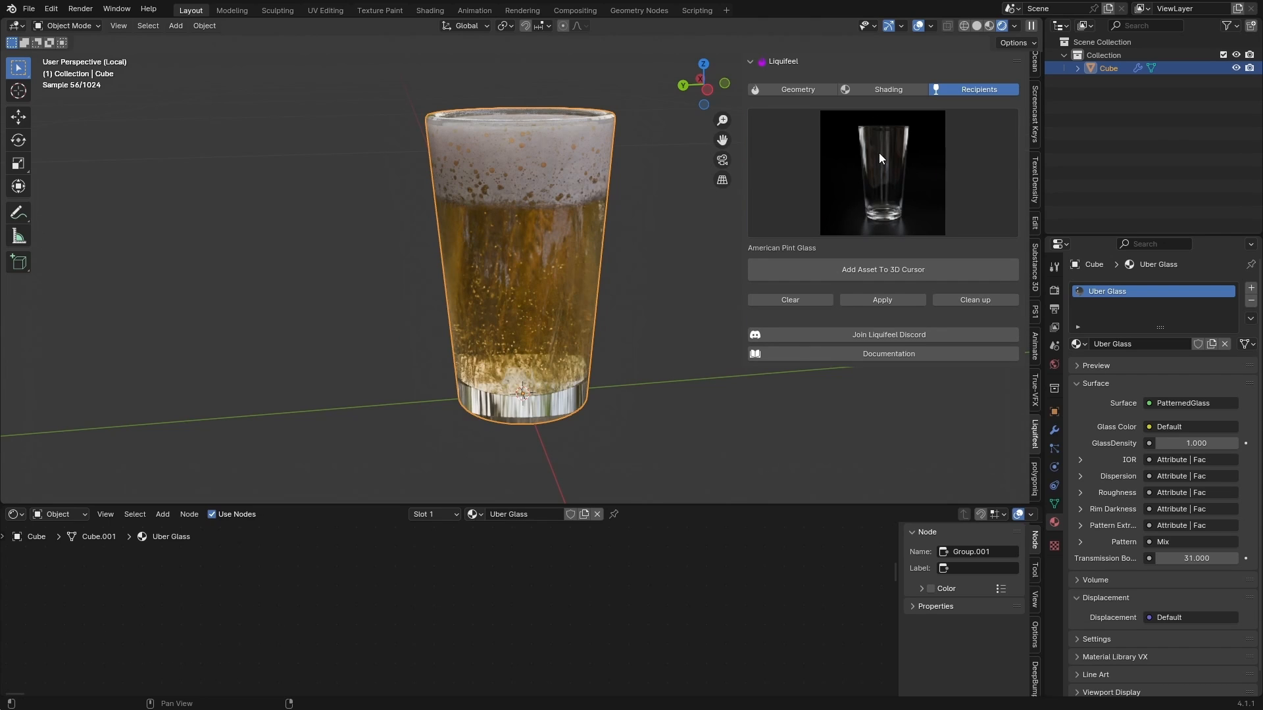
pyautogui.click(882, 173)
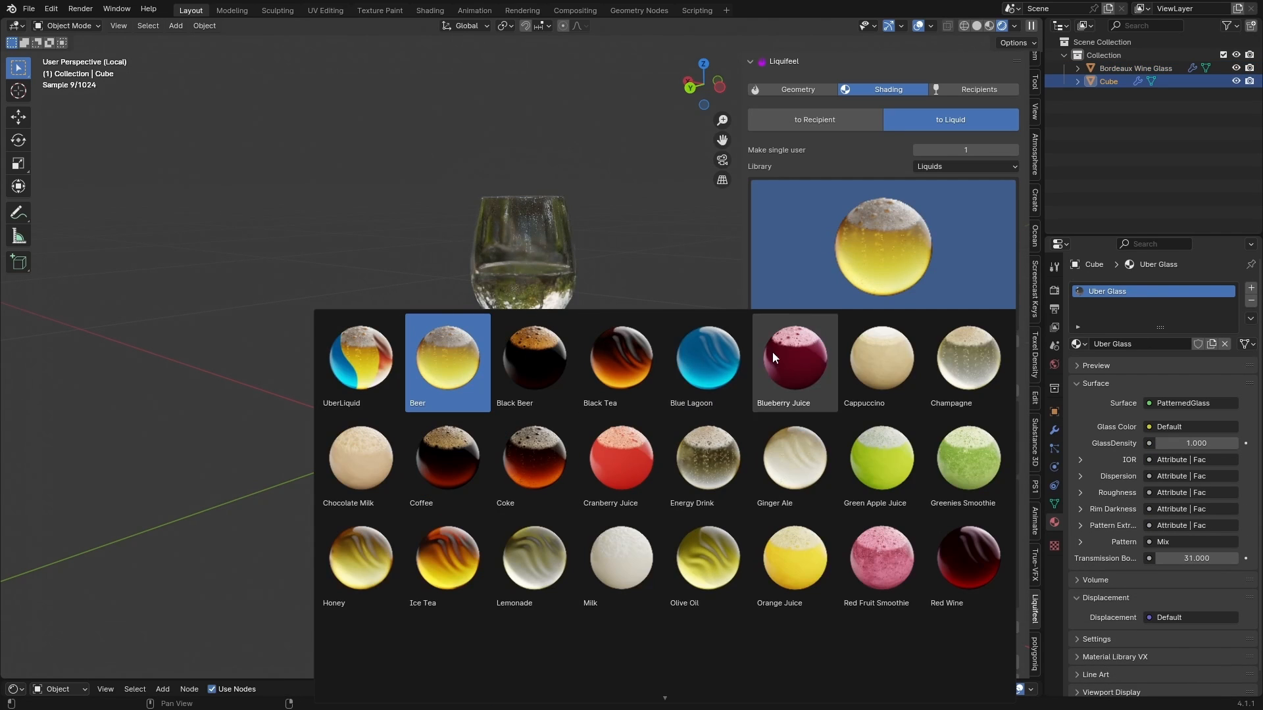
pyautogui.moveTo(709, 351)
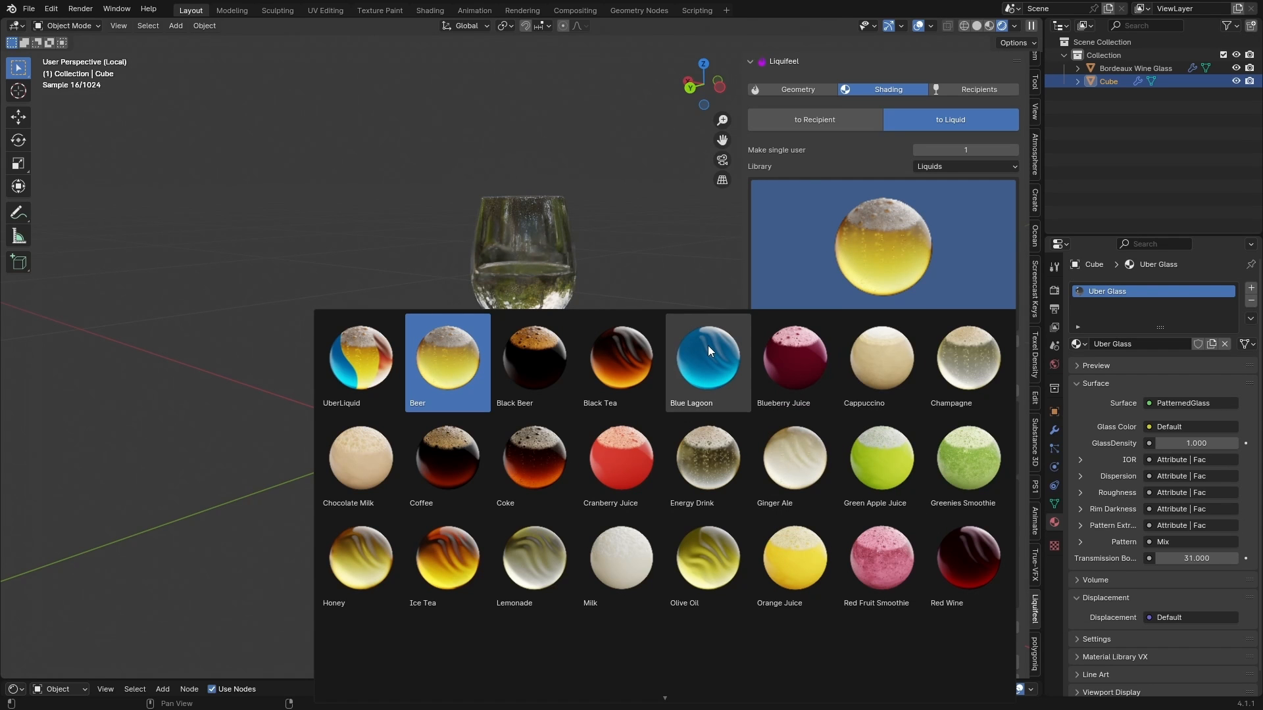
# Give the tumbler Blue Lagoon liquid and make the wine glass's Water carbonated
pyautogui.click(708, 356)
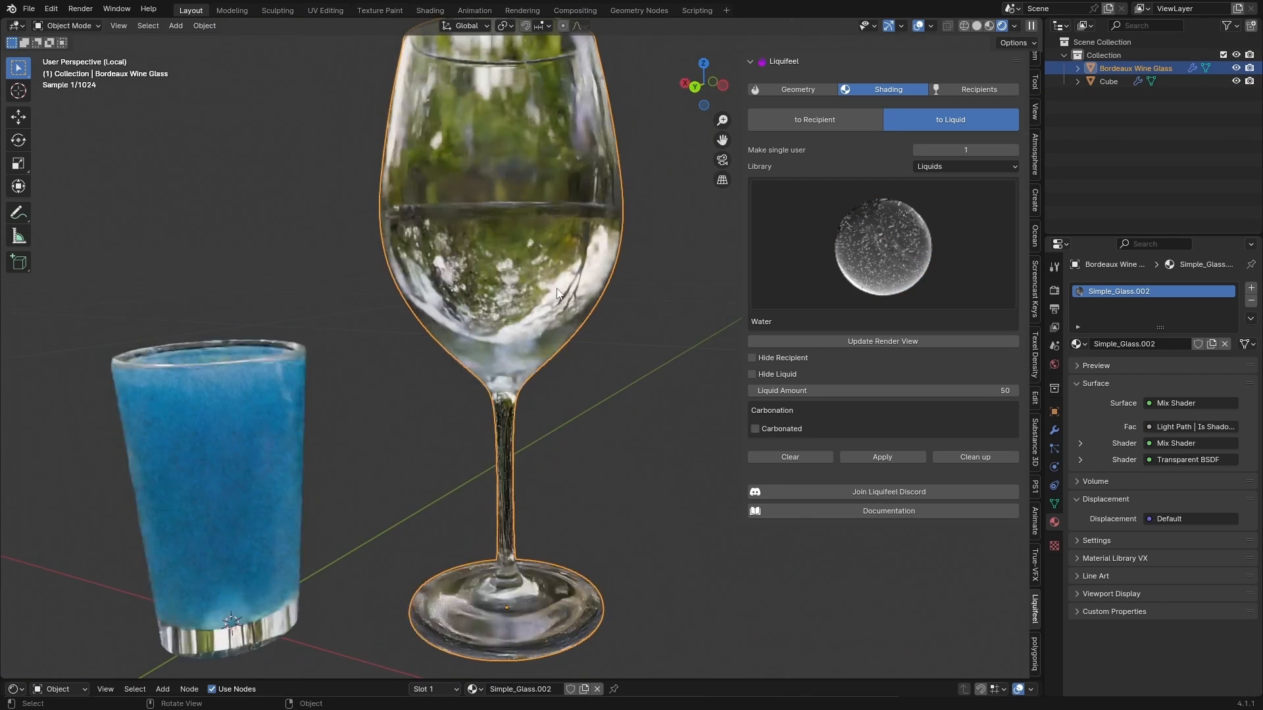
pyautogui.click(755, 429)
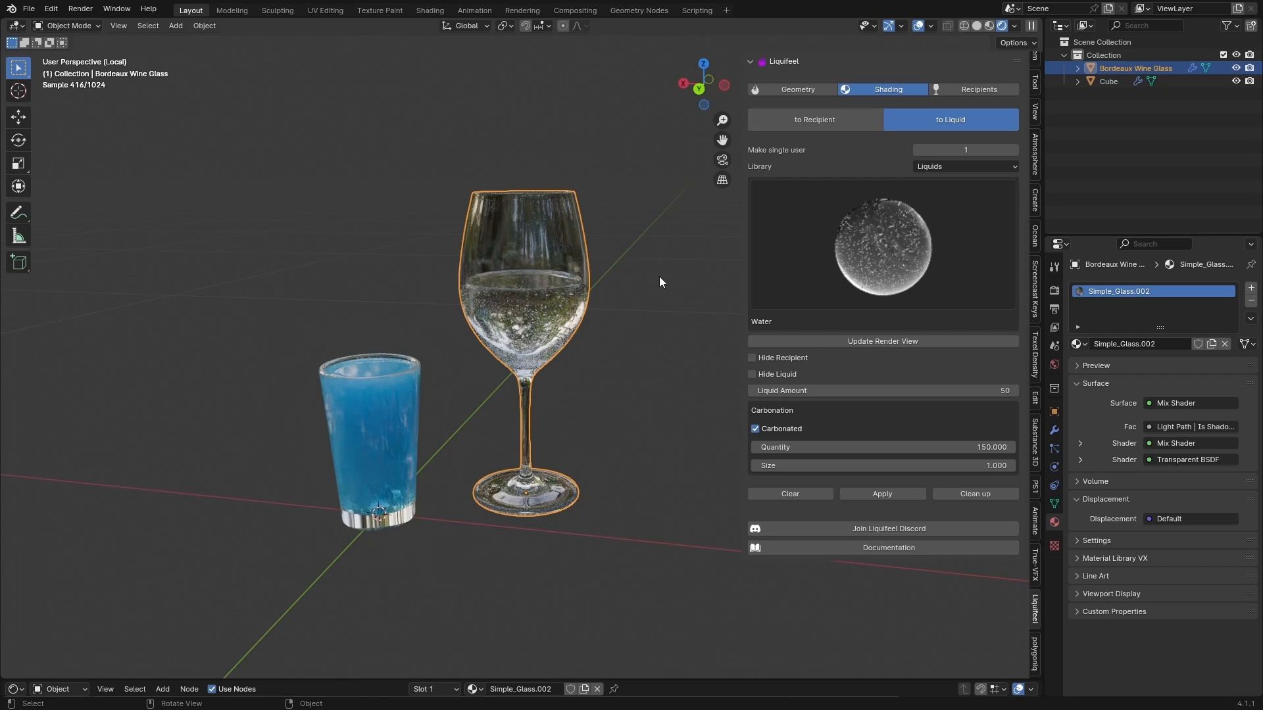
pyautogui.click(882, 244)
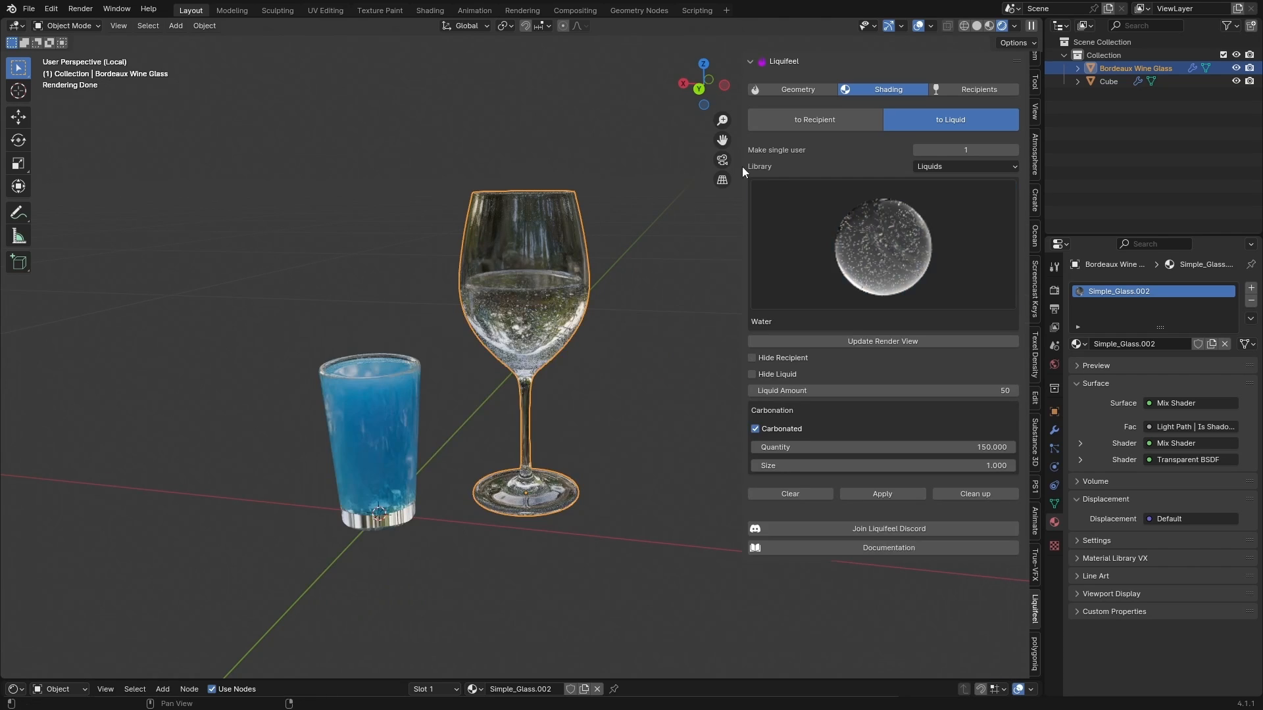
pyautogui.click(792, 89)
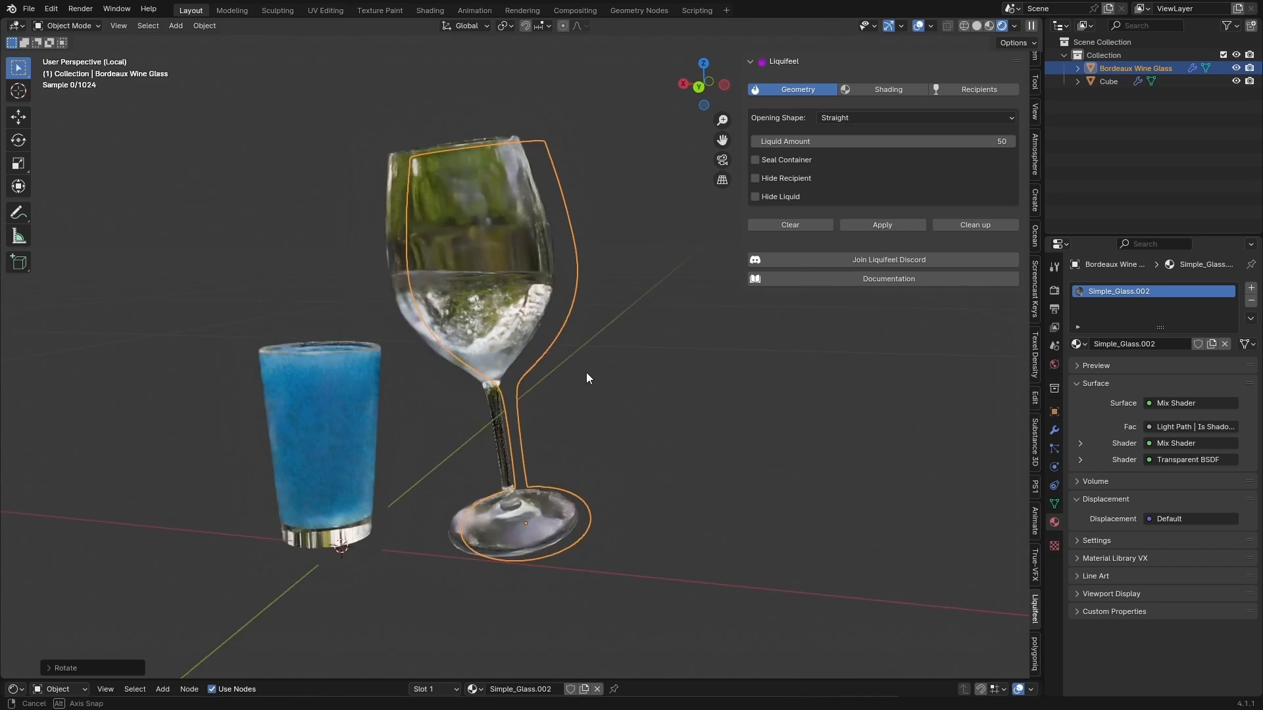
# Switch the render engine to EEVEE, inspect the glasses, then switch back to Cycles
pyautogui.click(1196, 289)
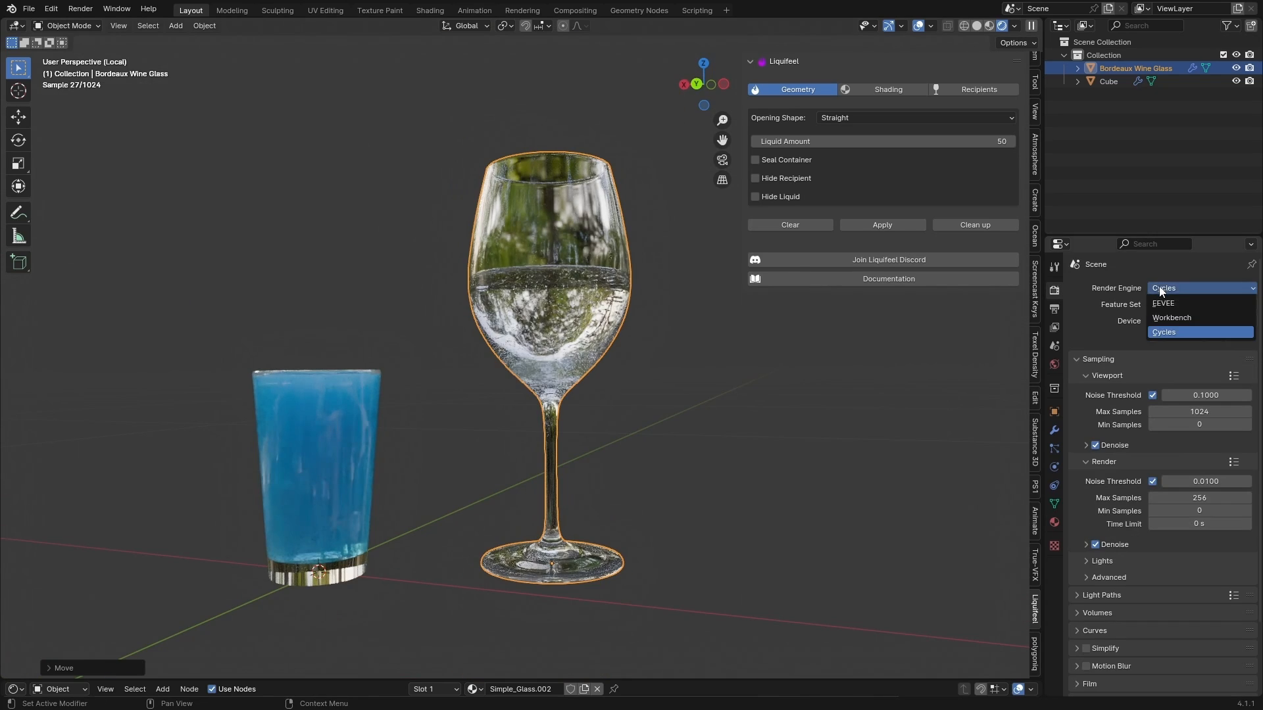
pyautogui.click(1163, 303)
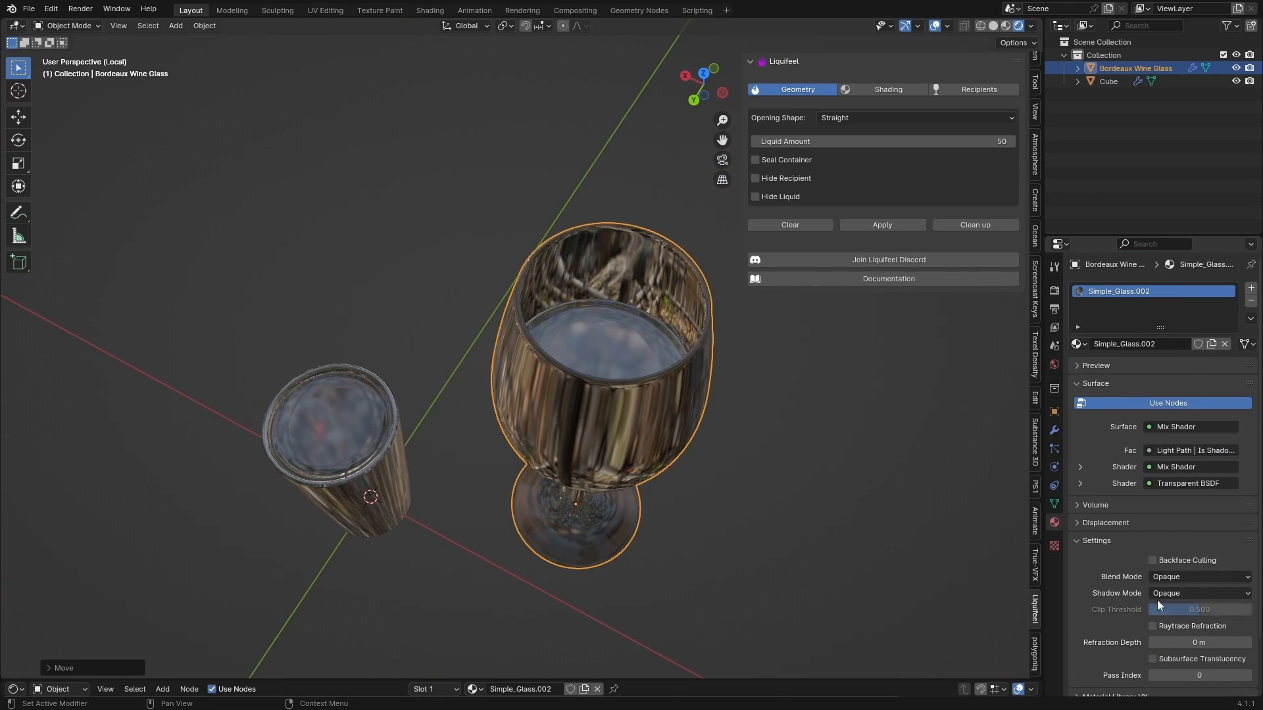
pyautogui.press('r')
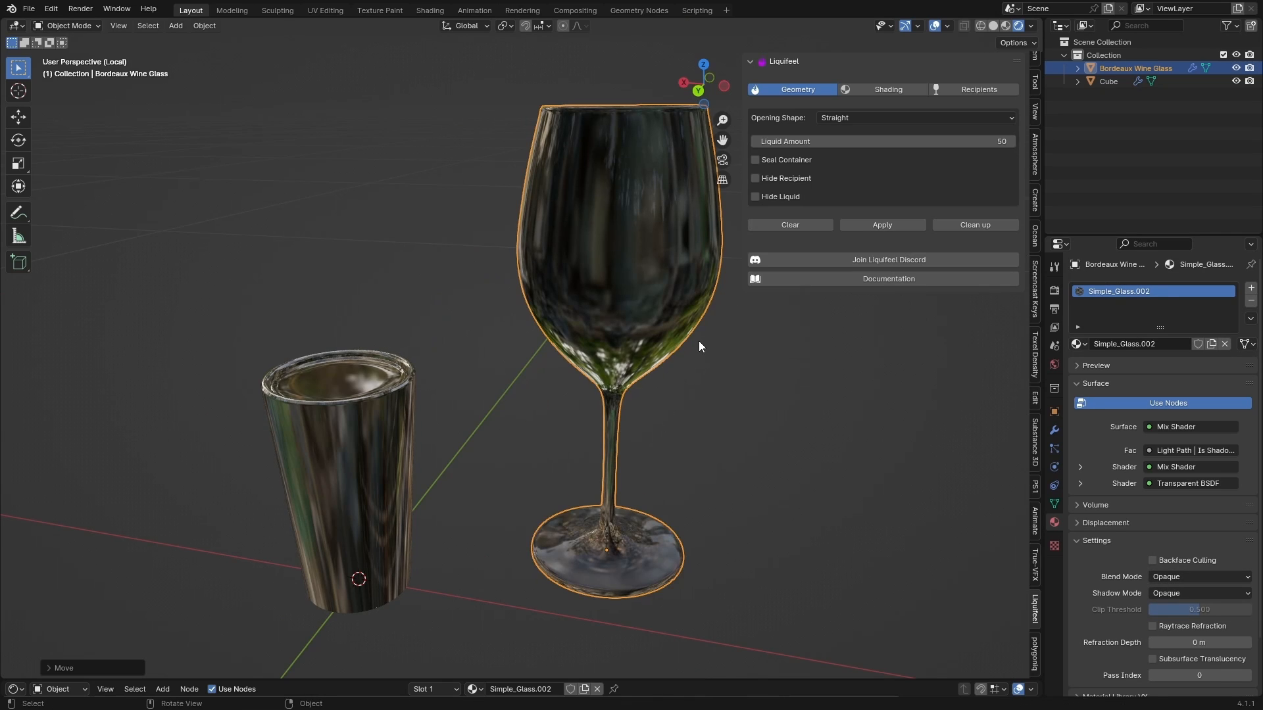
pyautogui.click(1183, 288)
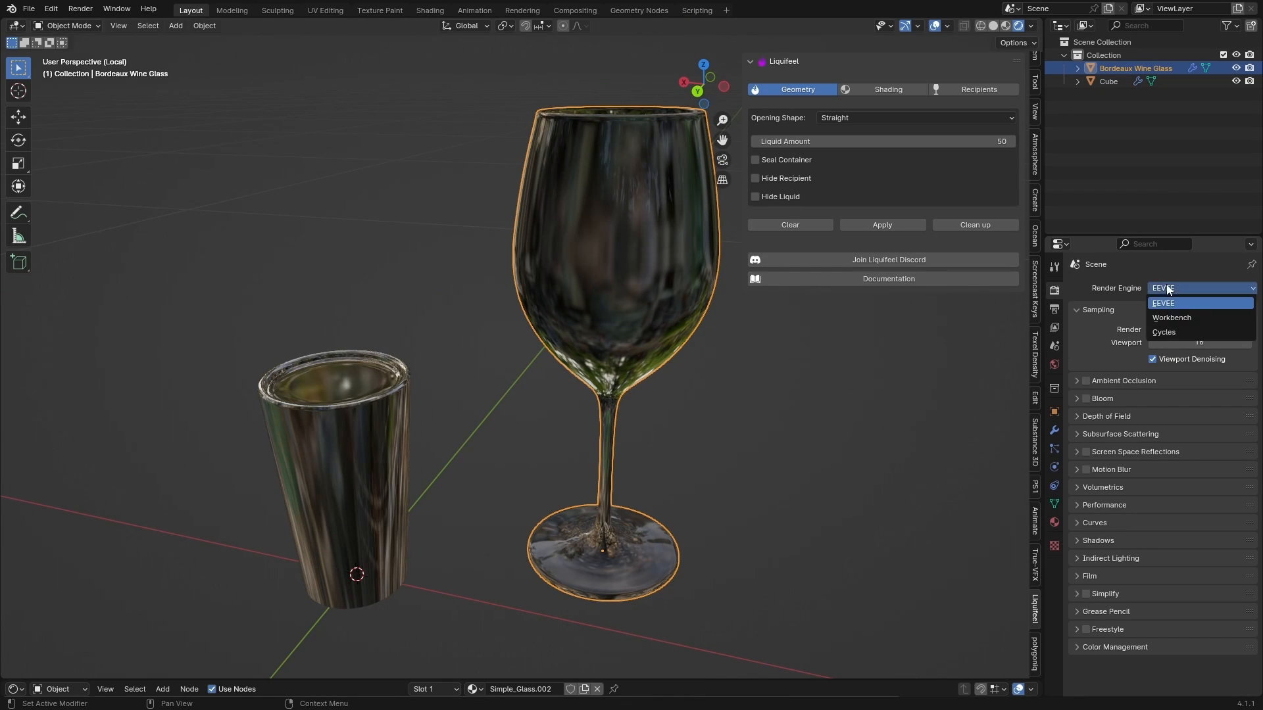
pyautogui.click(1163, 332)
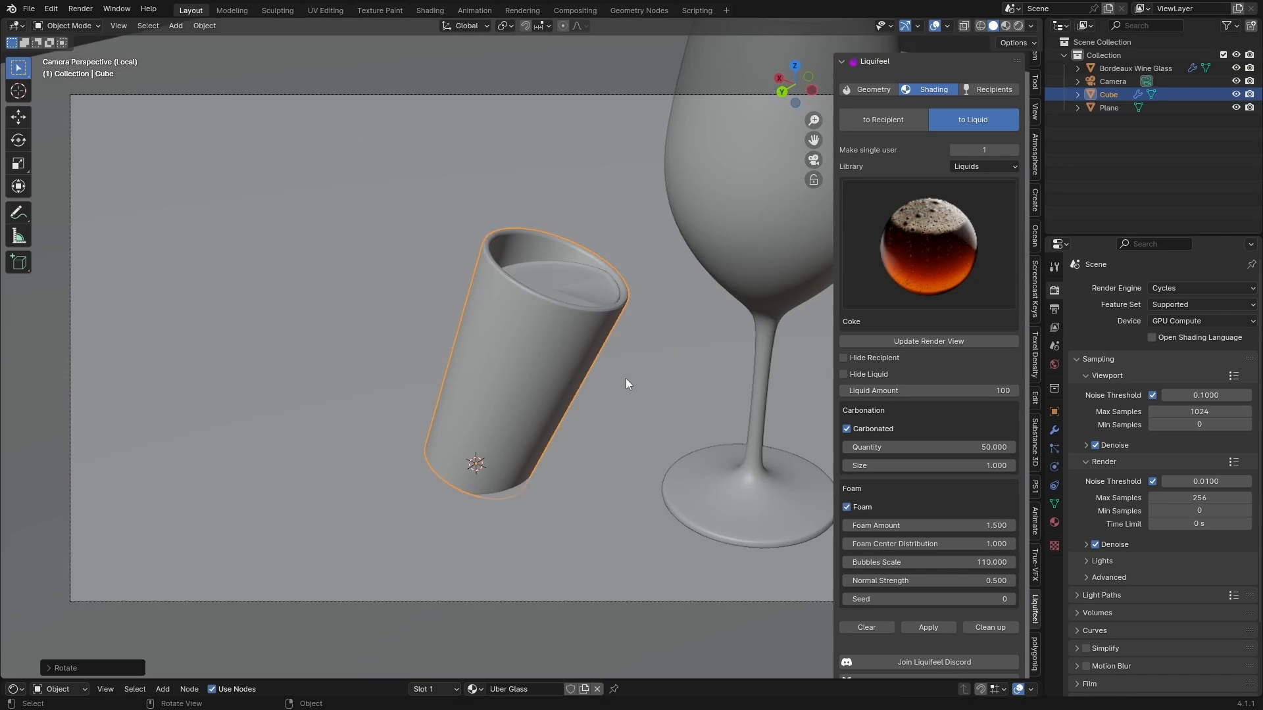
# Preview the Coke tumbler in Rendered shading, then load the whiskey glass scene
pyautogui.scroll(-3)
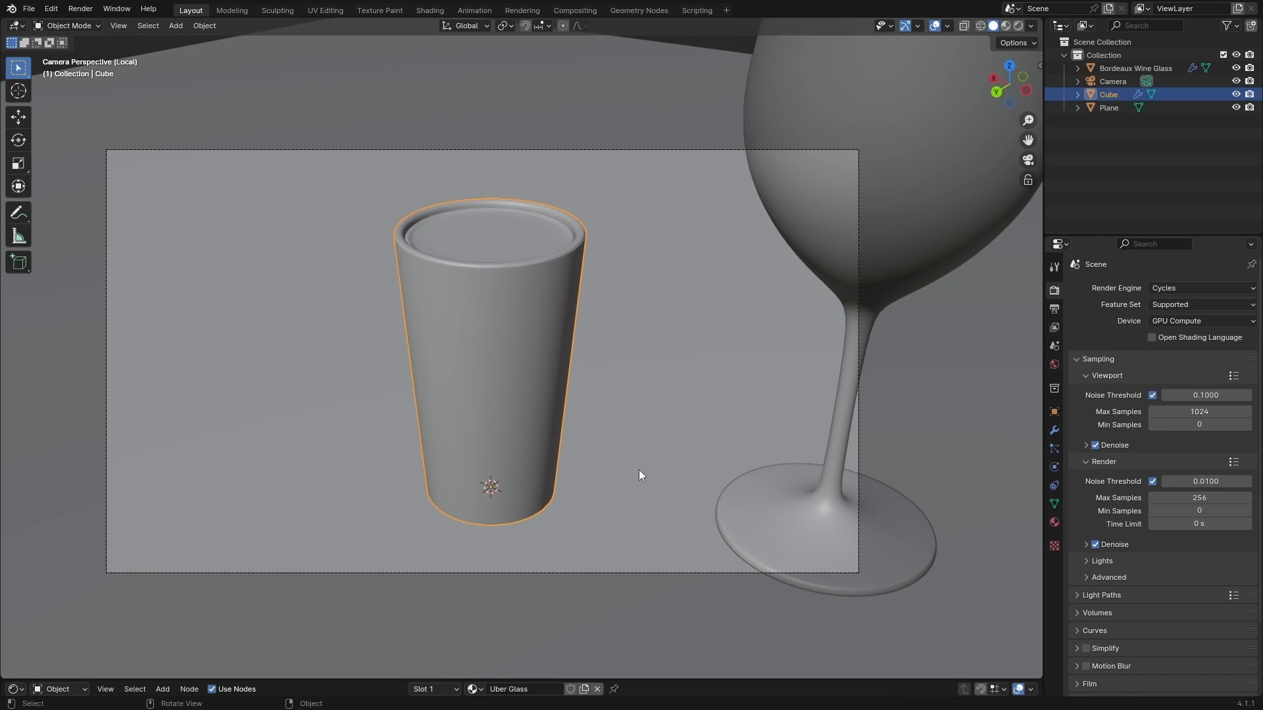
pyautogui.moveTo(580, 481)
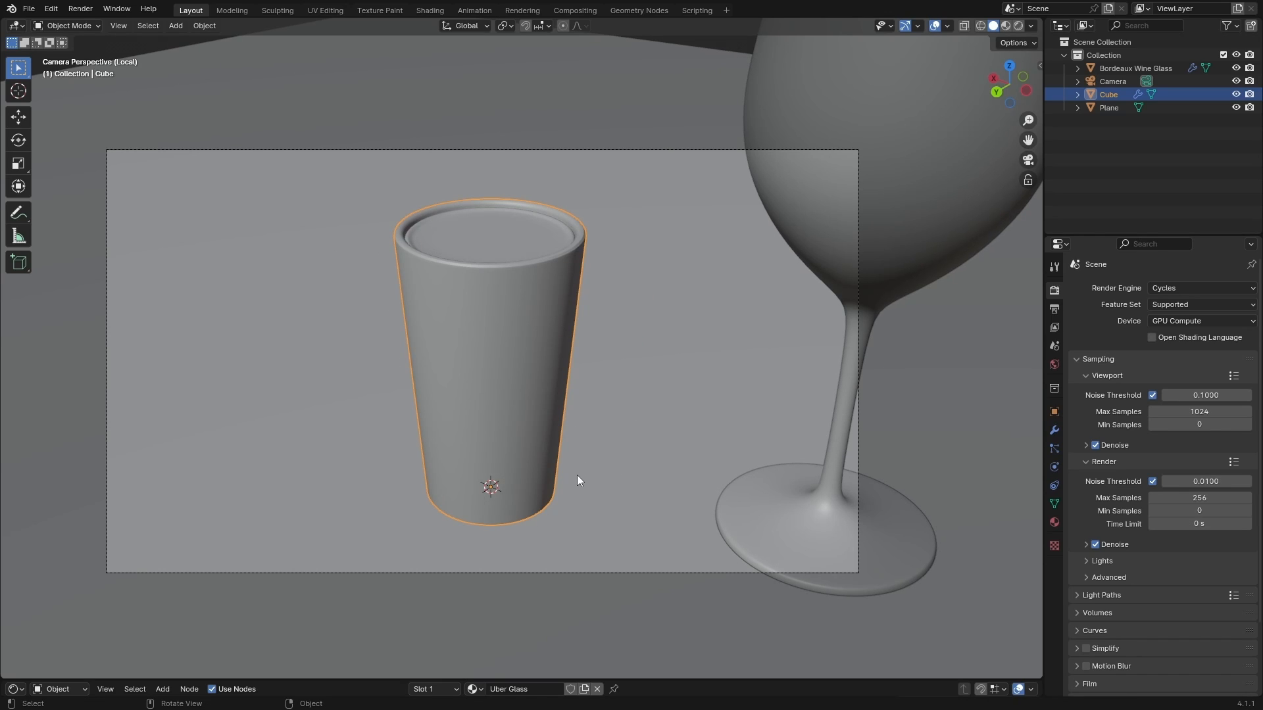
pyautogui.click(1006, 26)
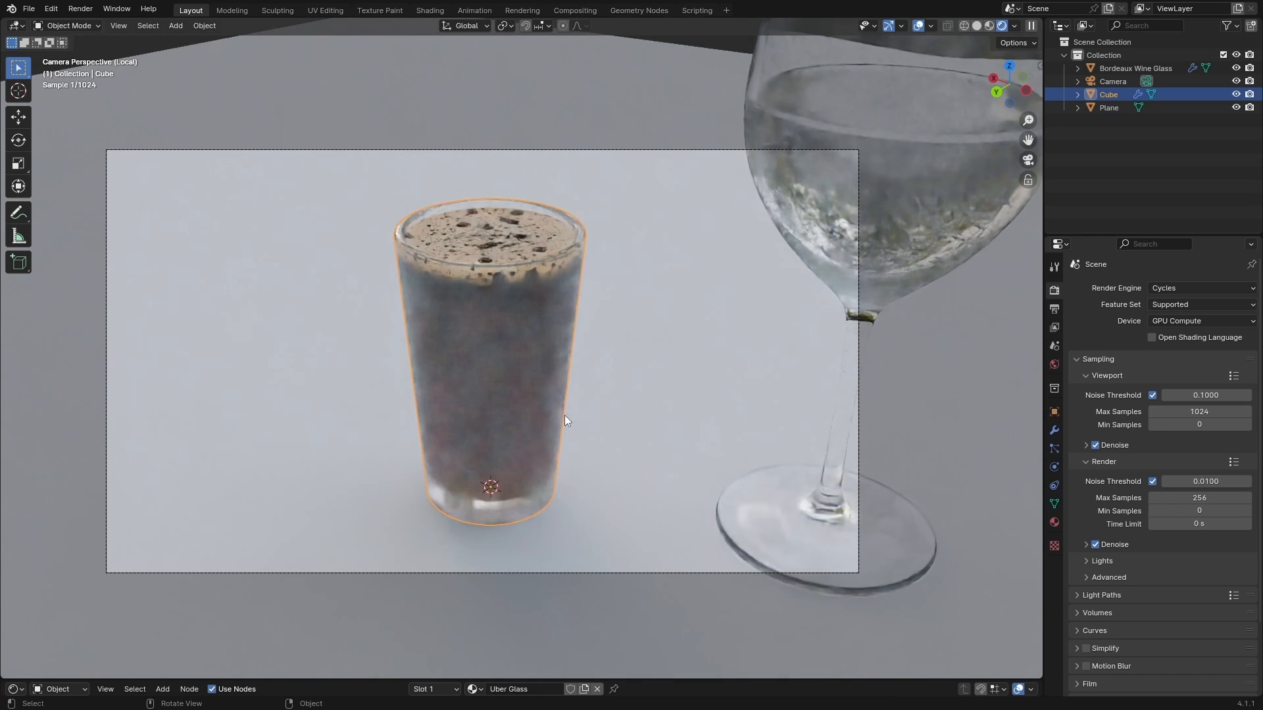
pyautogui.click(1112, 81)
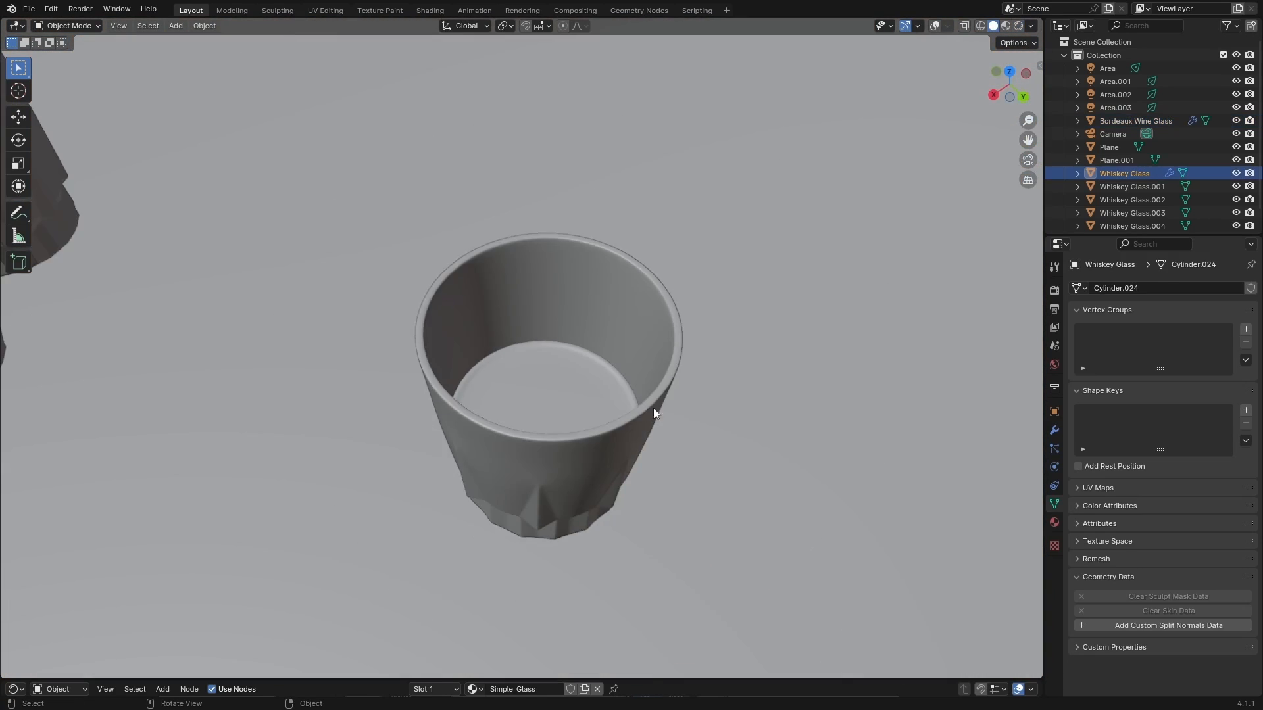
# Zoom to the whiskey glass and orbit around its faceted base from below
pyautogui.press('r')
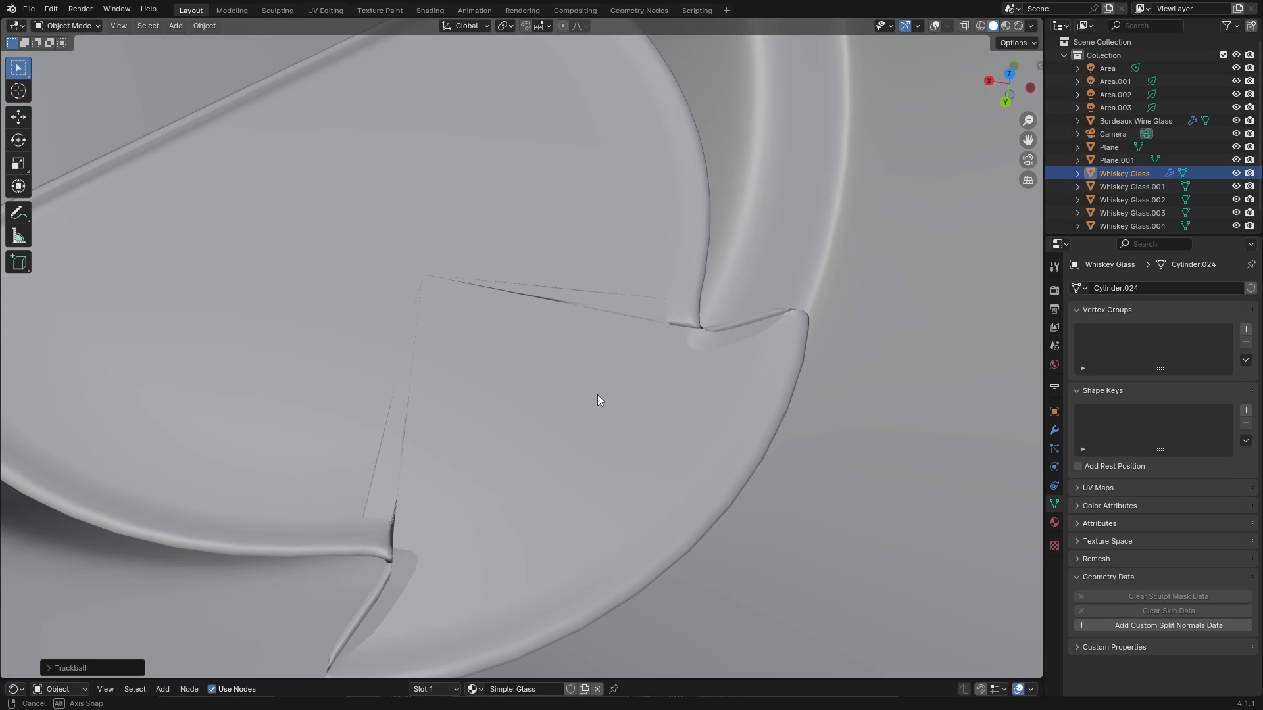
pyautogui.moveTo(598, 401); pyautogui.dragTo(570, 269)
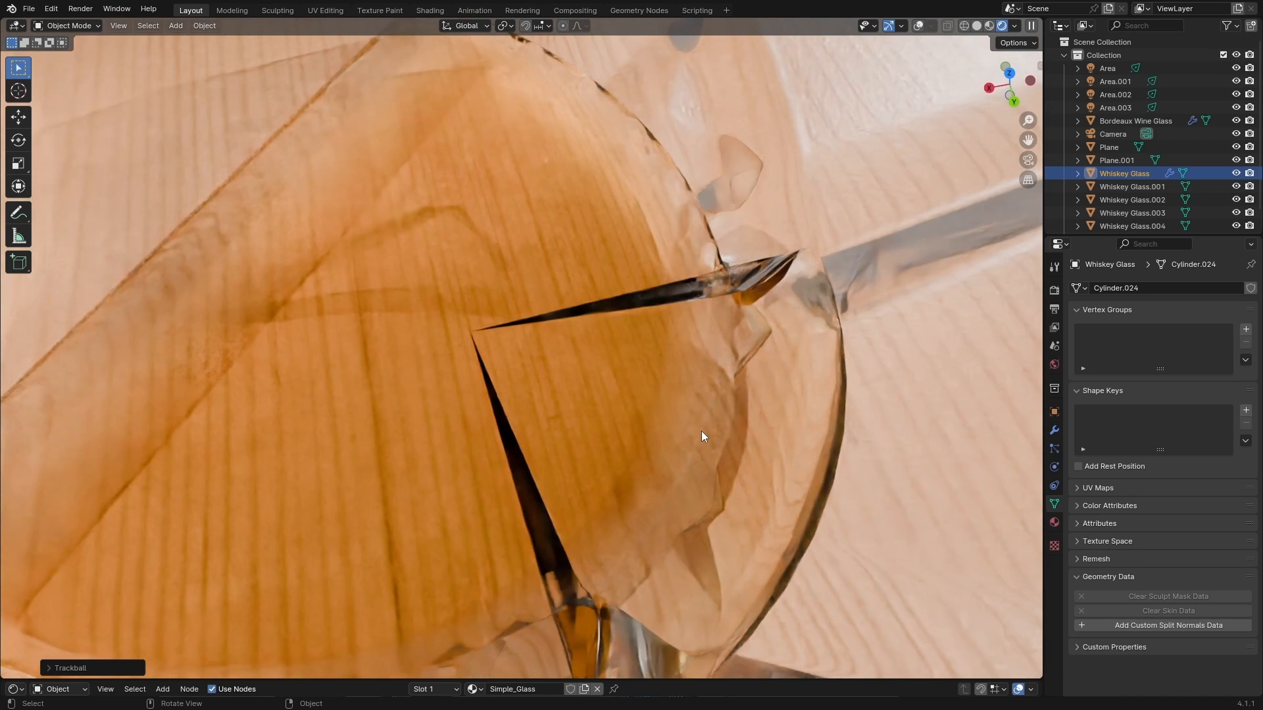
pyautogui.moveTo(702, 435); pyautogui.dragTo(692, 458)
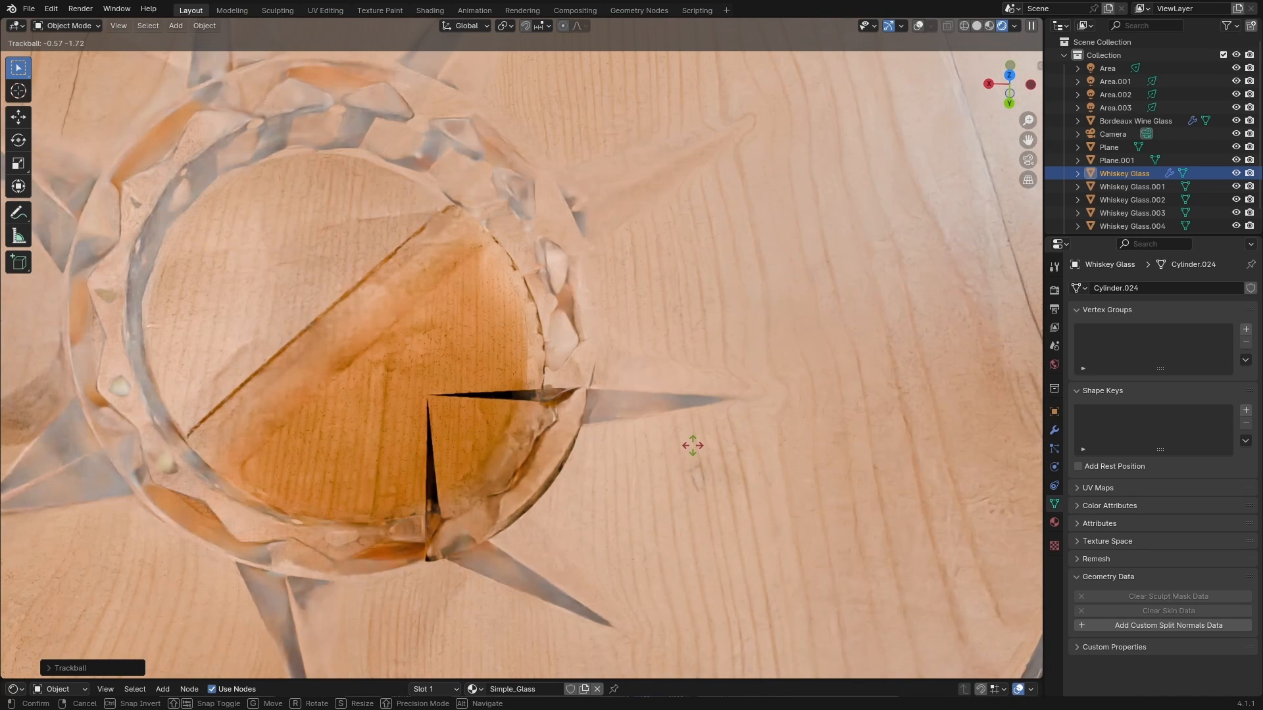
pyautogui.moveTo(693, 446); pyautogui.dragTo(699, 458)
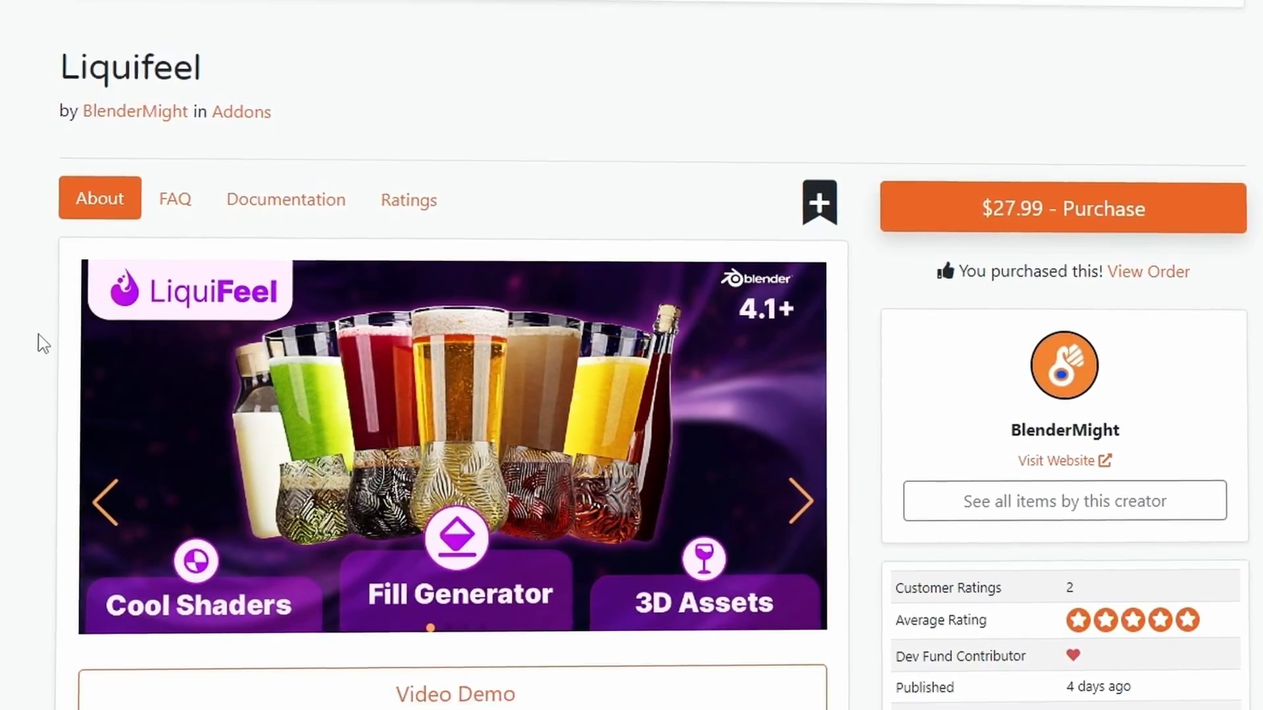
# Scroll the Liquifeel product page past its gallery down to the support links and tags
pyautogui.scroll(-3)
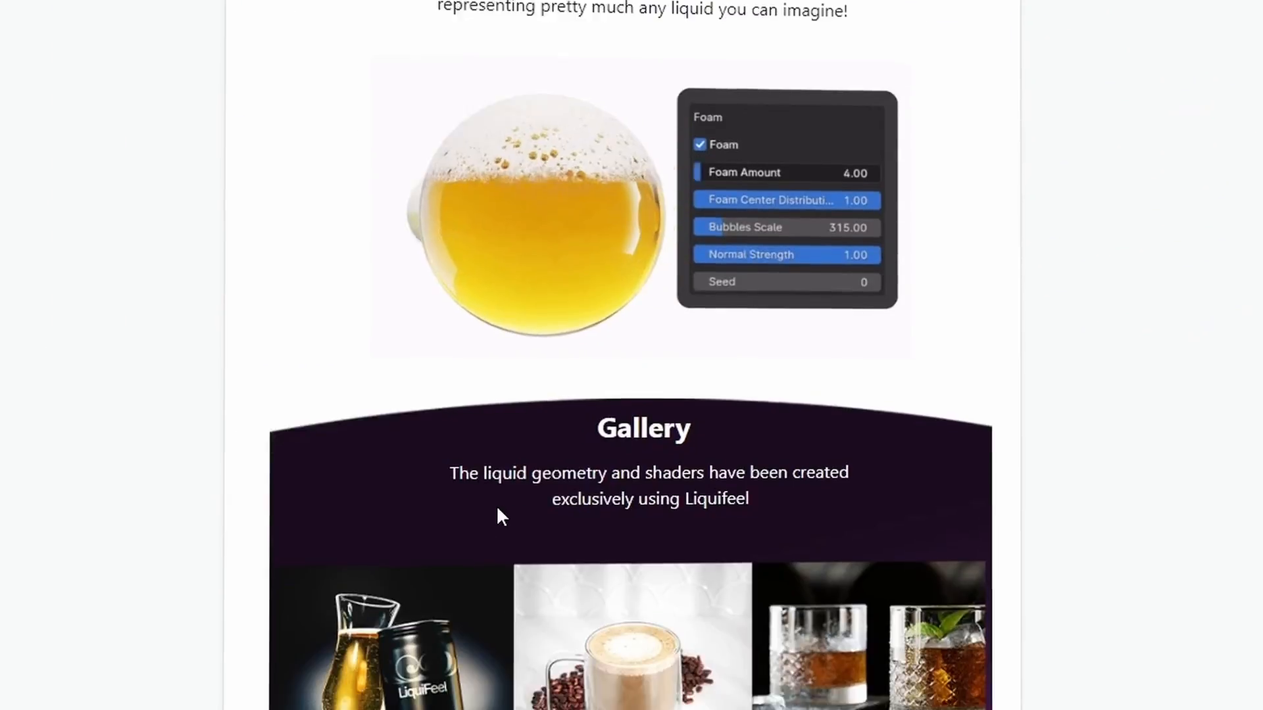
pyautogui.scroll(-3)
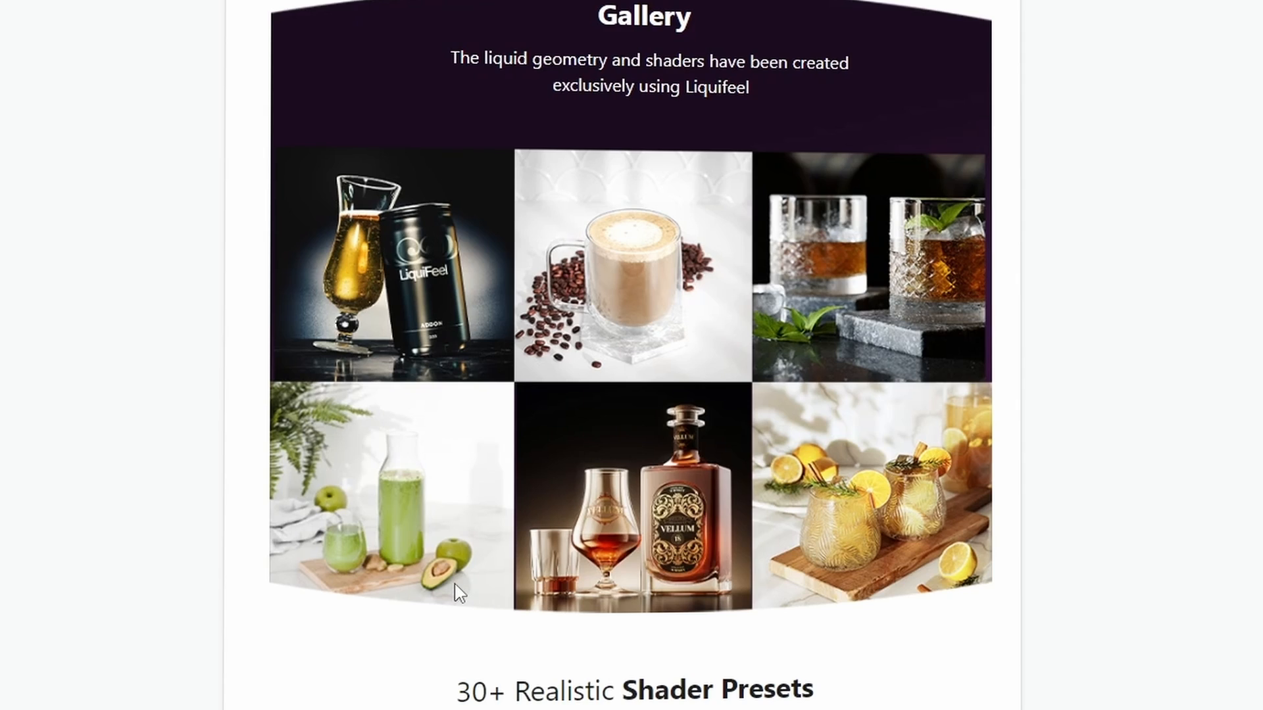
pyautogui.moveTo(452, 357)
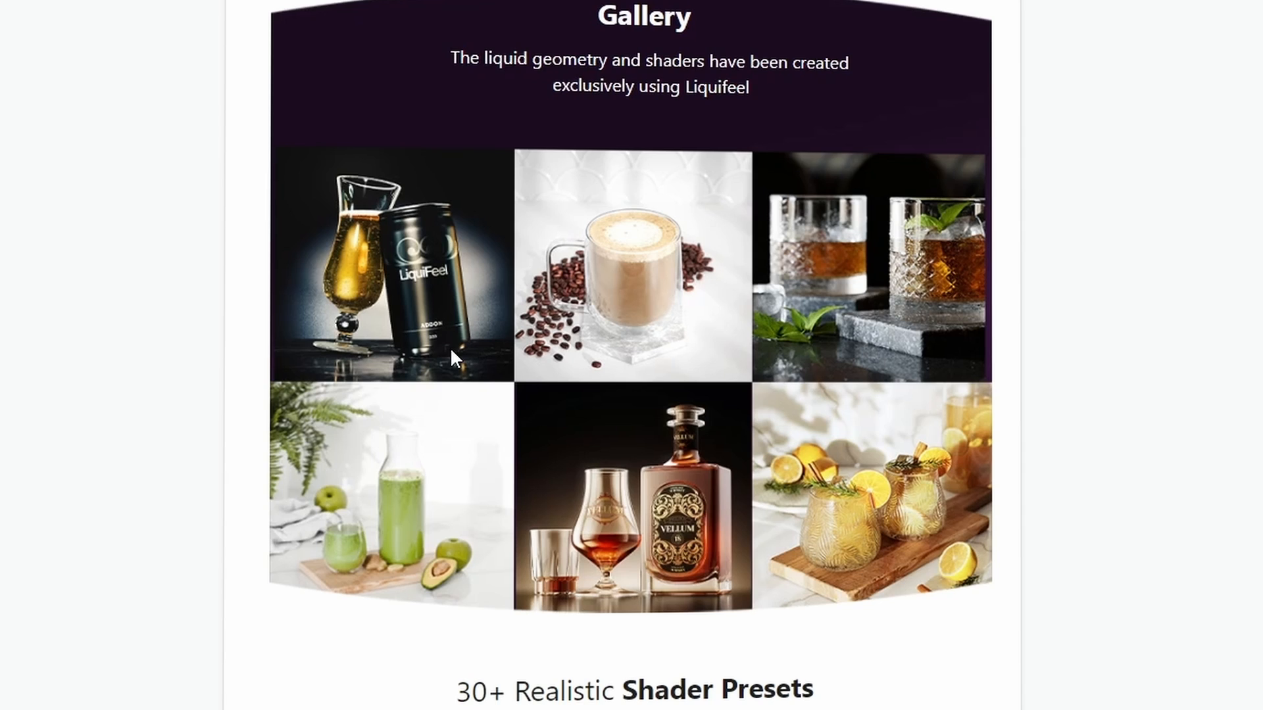
pyautogui.scroll(-3)
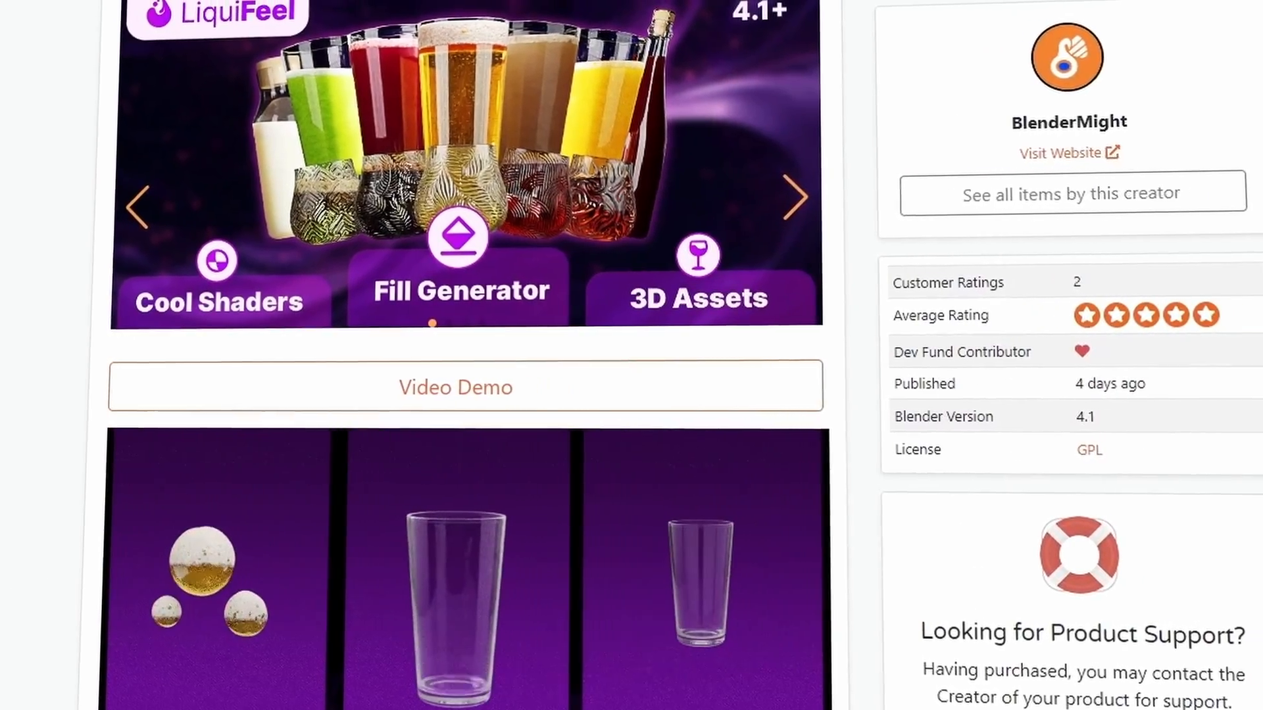
pyautogui.scroll(-3)
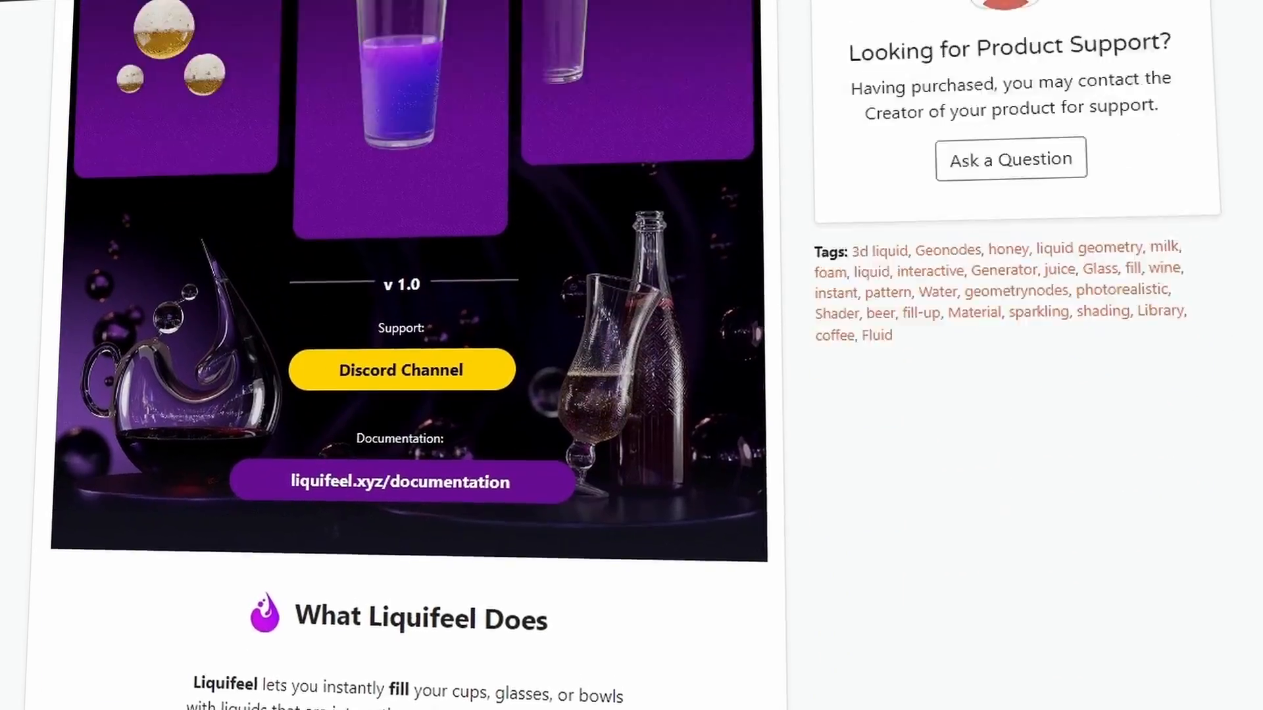